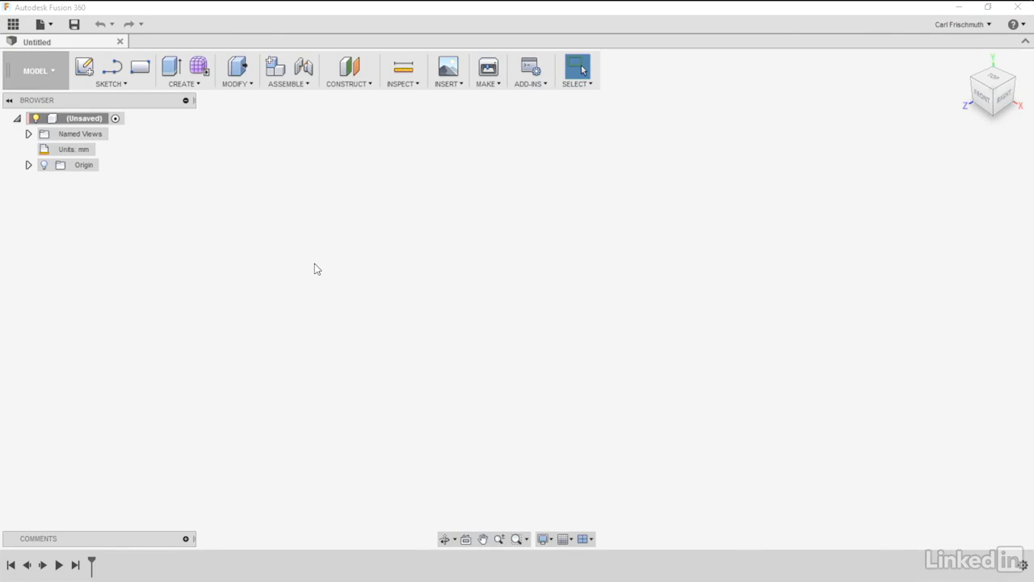
mouse_move(323, 227)
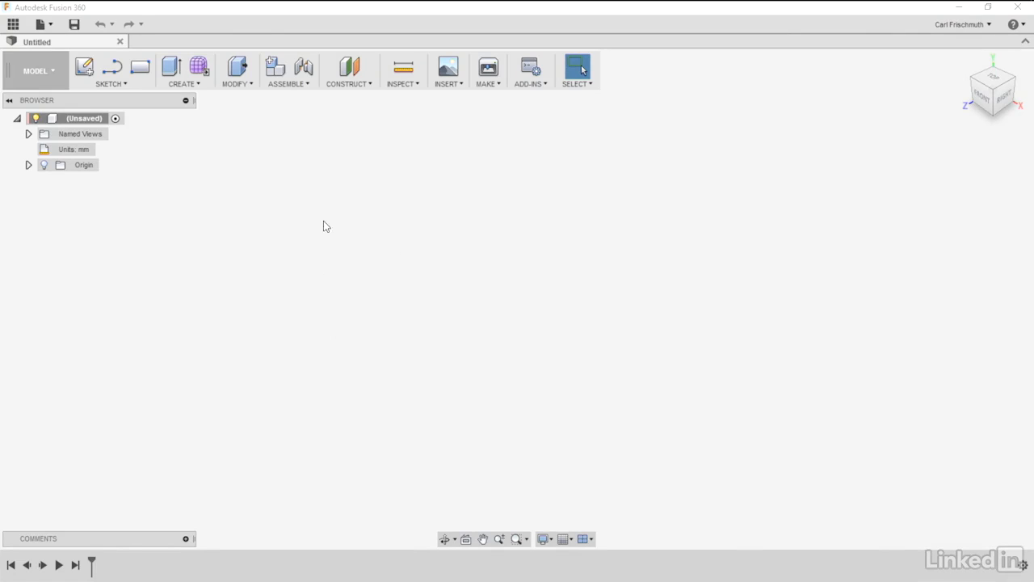
mouse_move(214, 205)
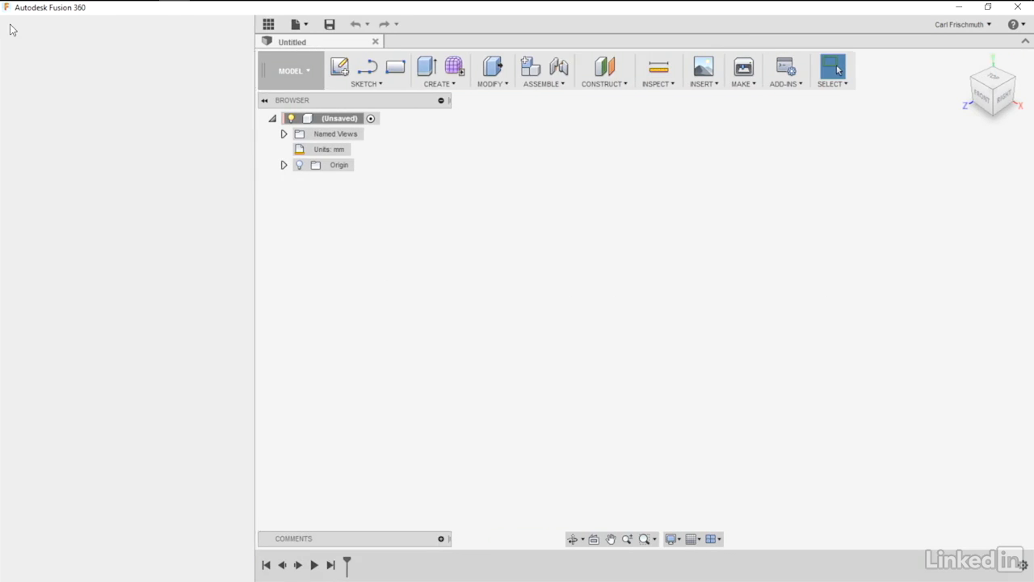
Step: Open the Sculpt Outer Form Start design from Exercise Files
left_click(268, 23)
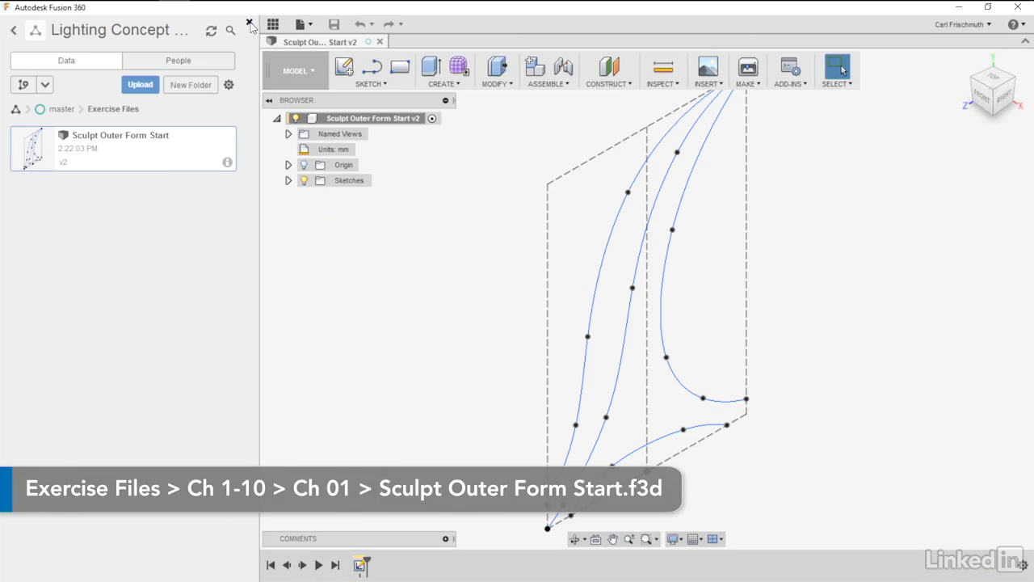
Step: Close the Data Panel so the sketch curves fill the workspace
left_click(250, 23)
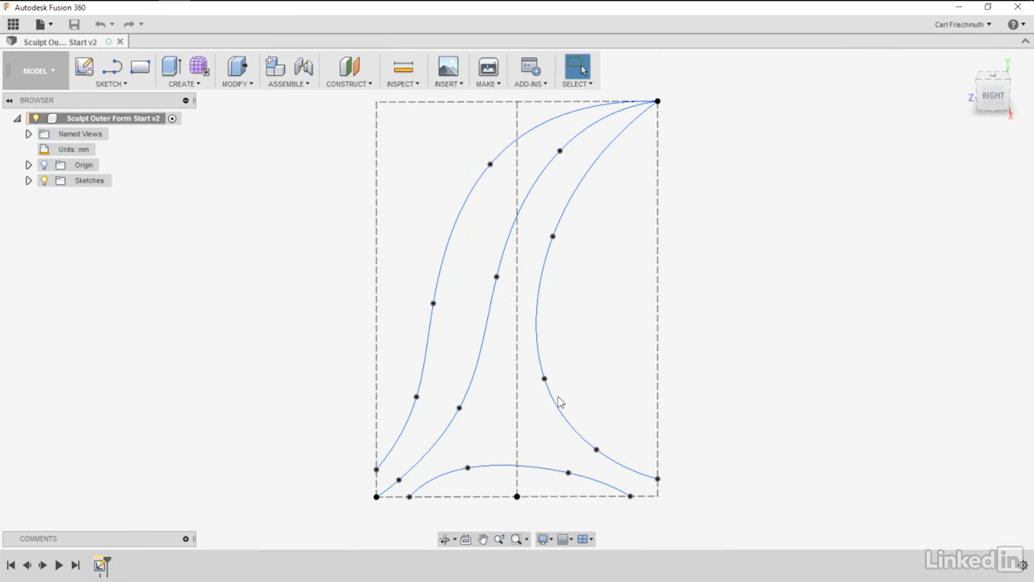
mouse_move(580, 348)
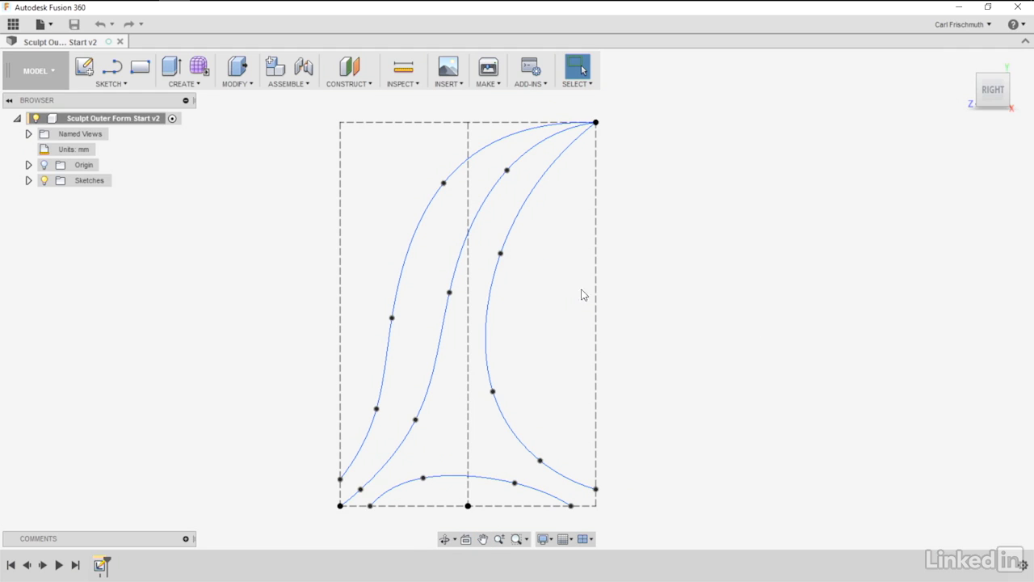
mouse_move(229, 228)
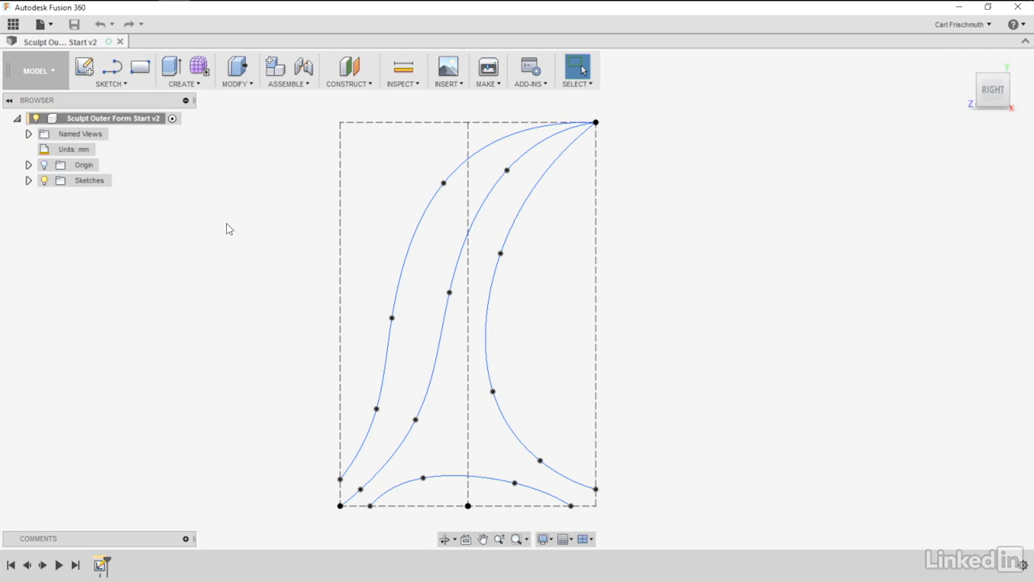
mouse_move(441, 280)
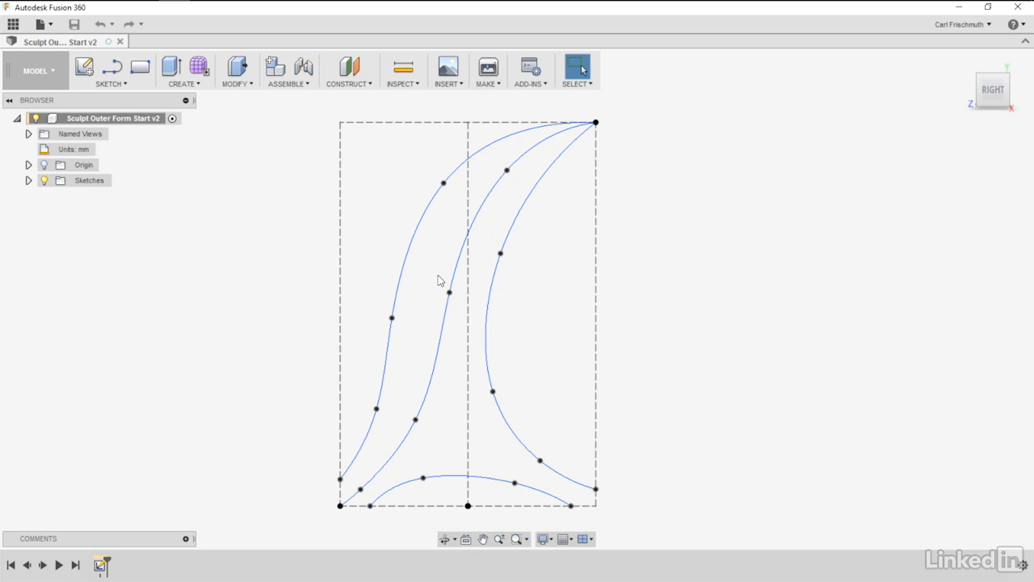
mouse_move(179, 156)
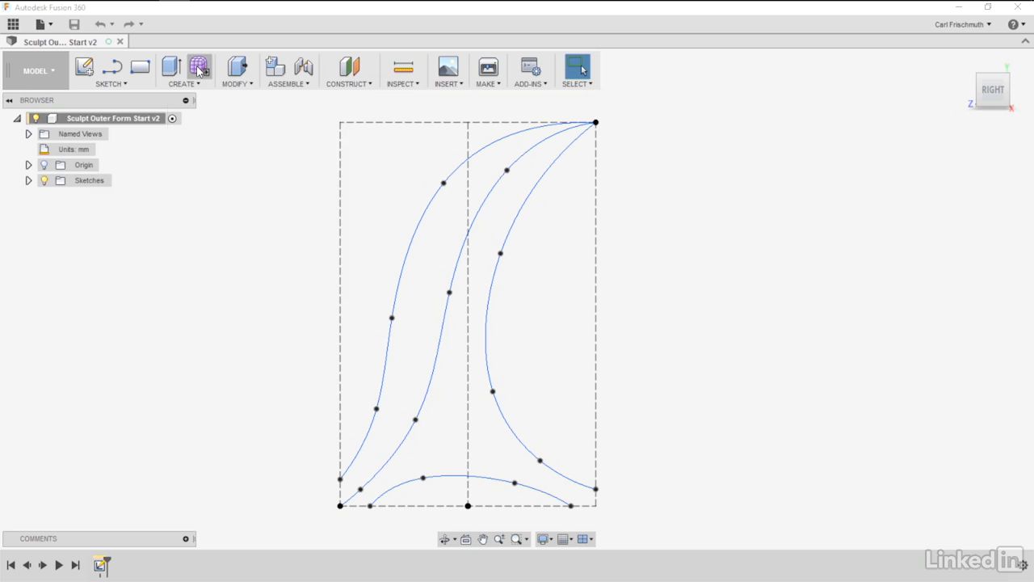
Step: Enter the Sculpt environment and start a Pipe form along the middle sketch curve
left_click(199, 67)
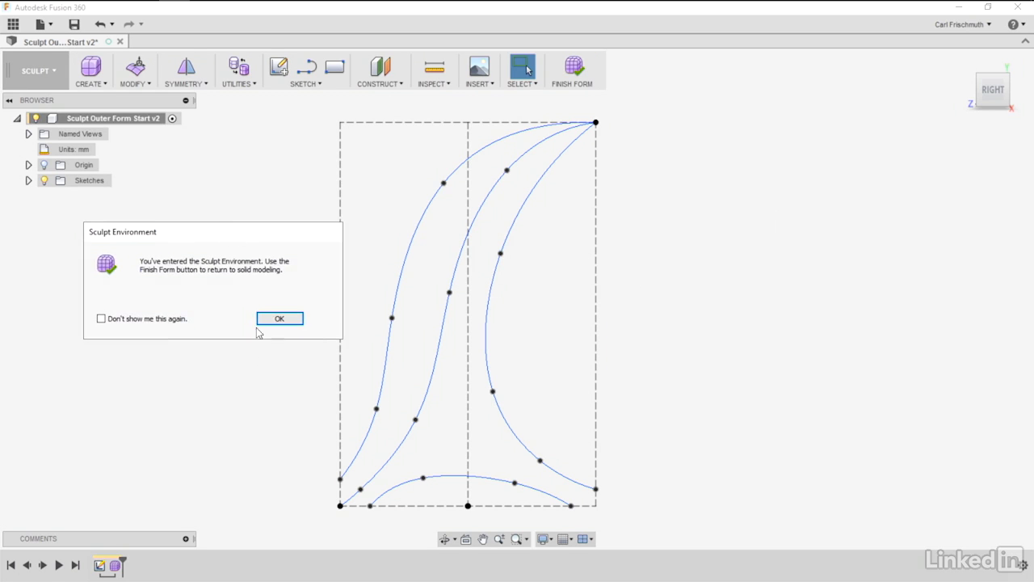
left_click(280, 317)
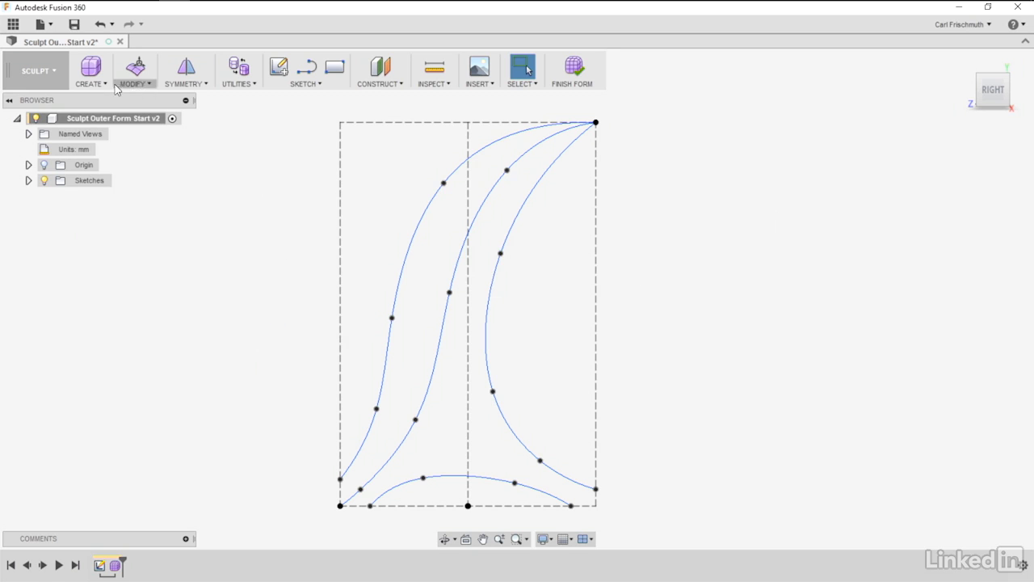
left_click(90, 72)
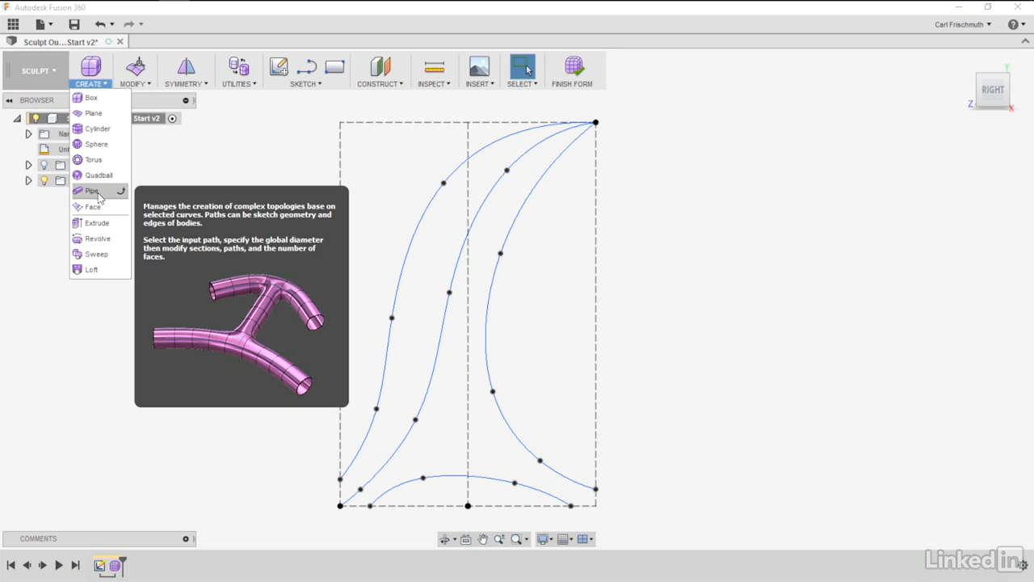
left_click(92, 191)
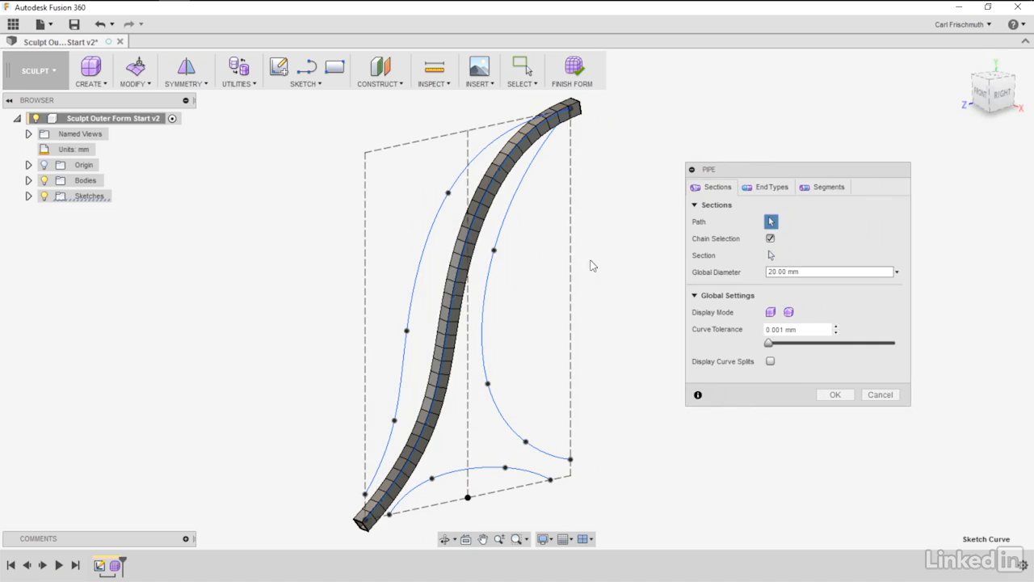
Step: Drop the pipe's segment density to the minimum, Fewer, then return to Sections
left_click(823, 187)
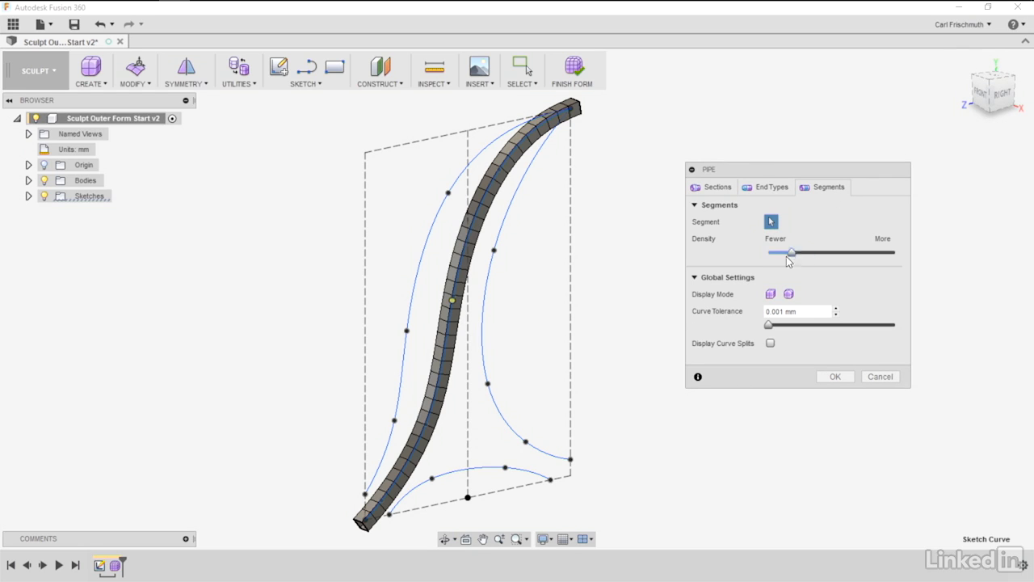
left_click_drag(792, 252, 768, 252)
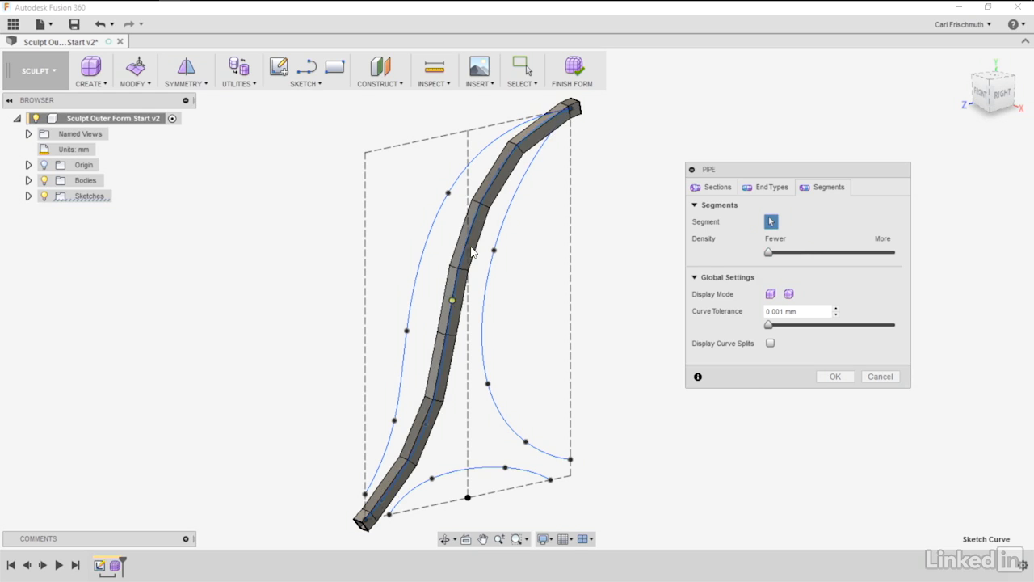
mouse_move(366, 528)
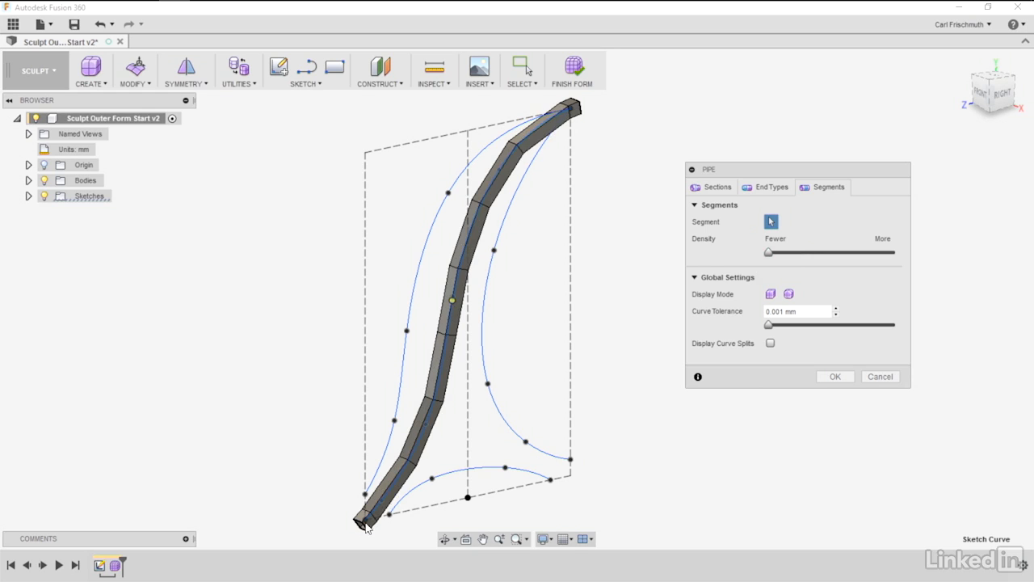
mouse_move(797, 202)
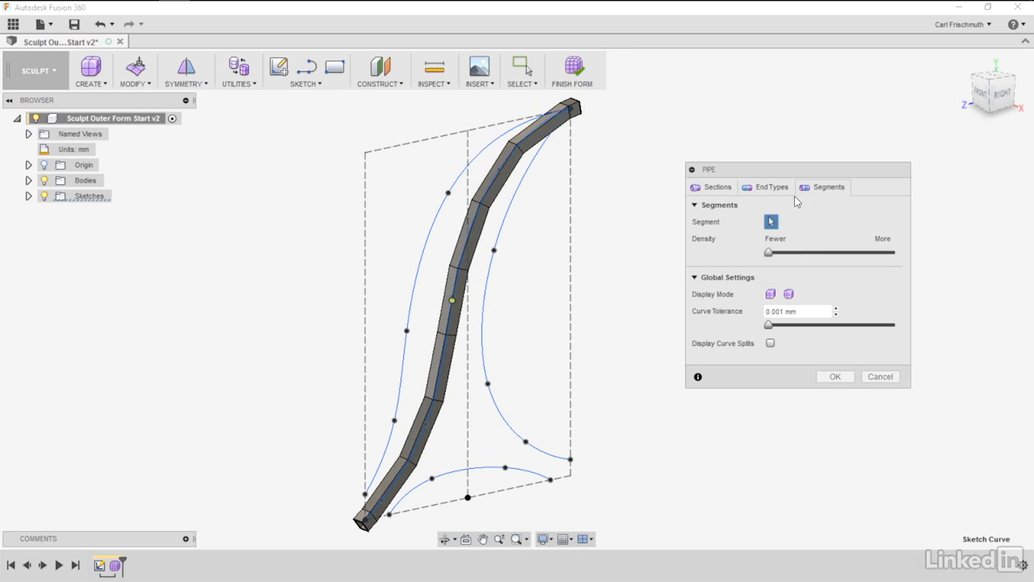
left_click(718, 186)
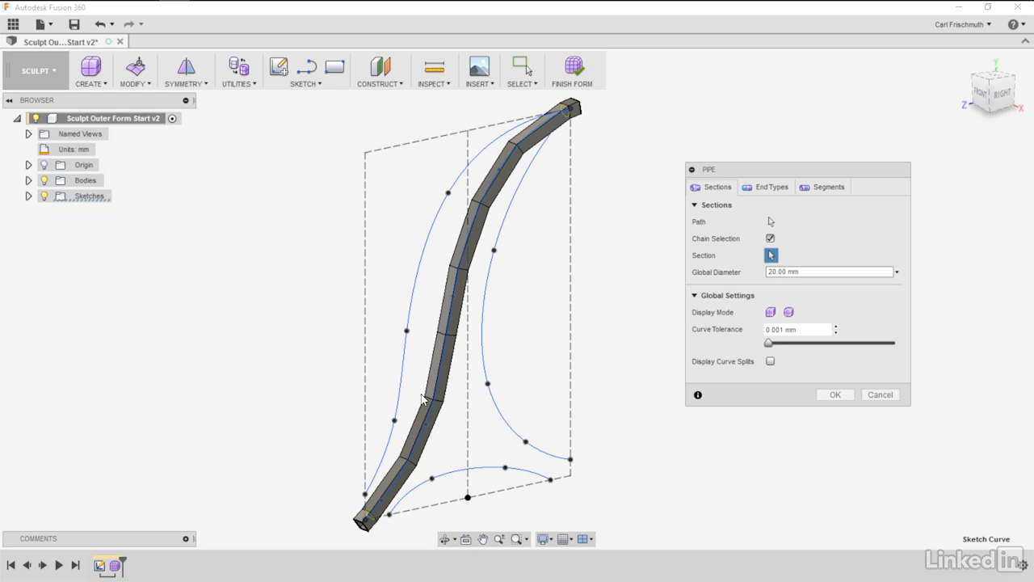
mouse_move(435, 408)
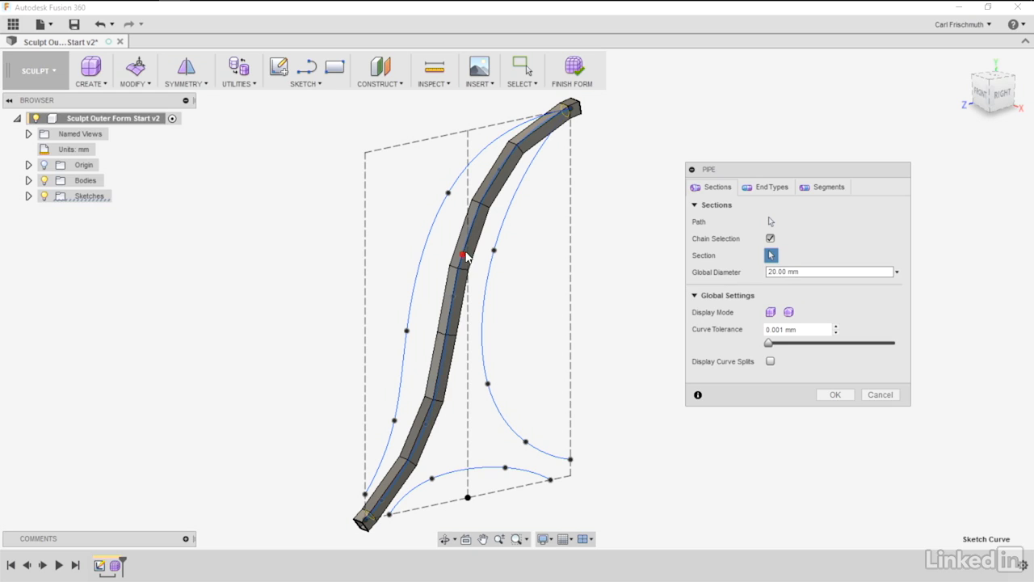
mouse_move(442, 391)
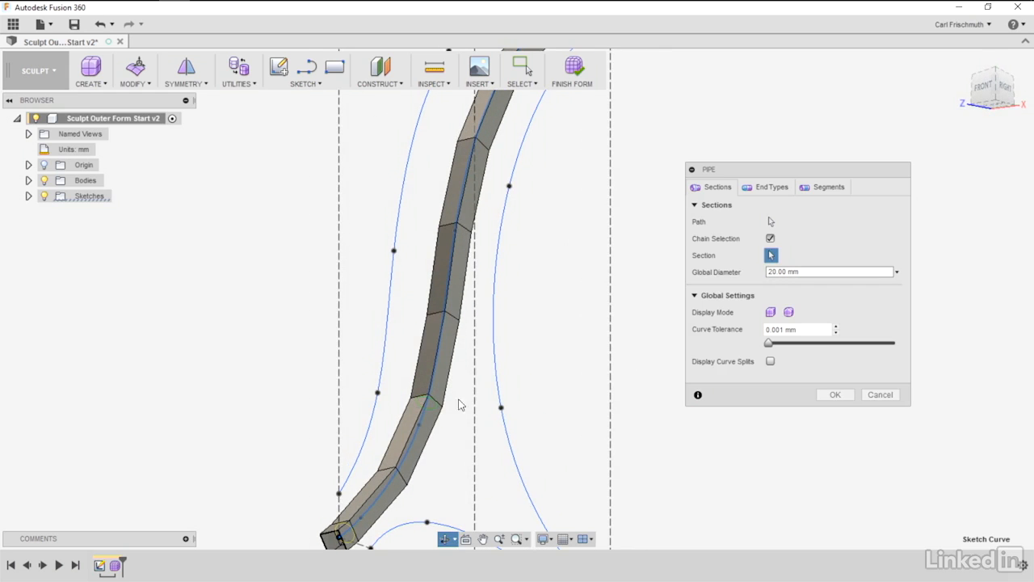
Step: Add a section on the pipe's lower part and widen its diameter, entering 75 mm
left_click(424, 404)
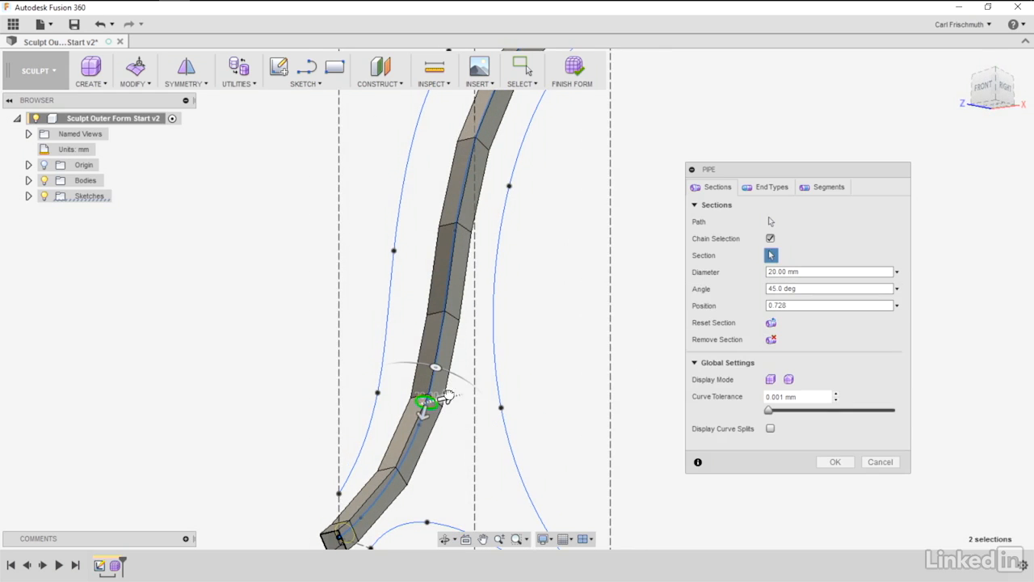
left_click_drag(448, 396, 489, 386)
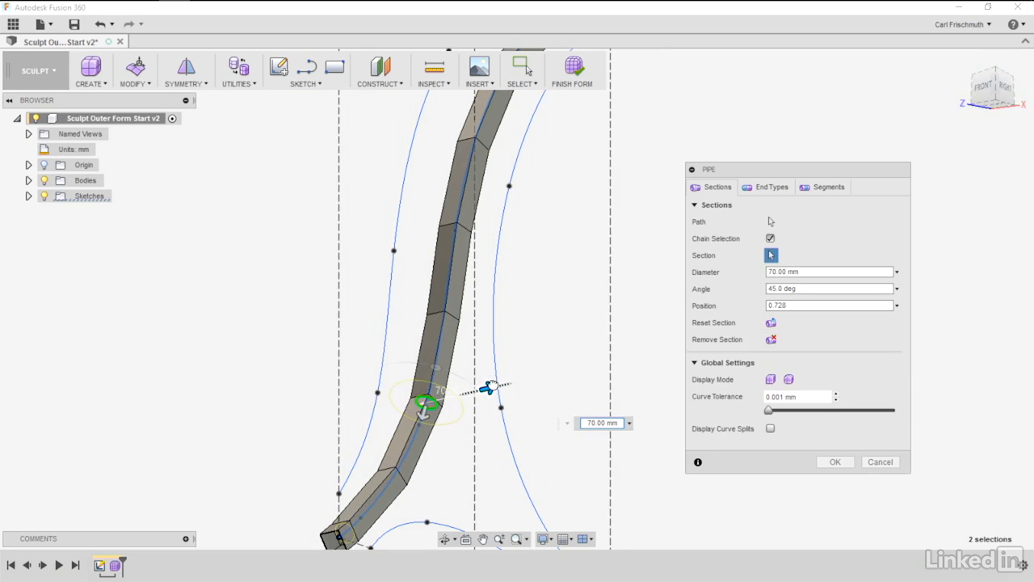
left_click_drag(489, 388, 481, 391)
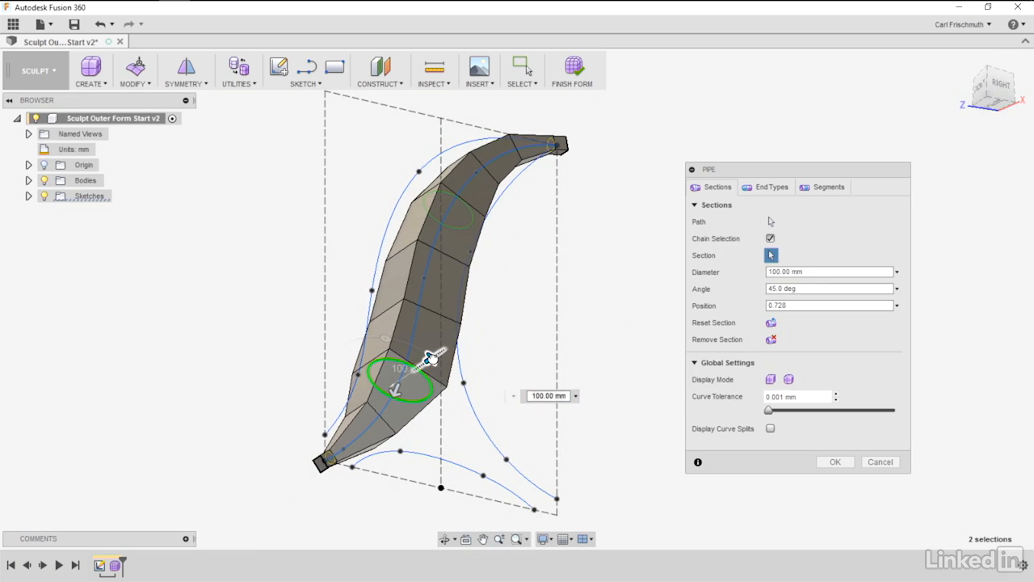
type("75.00 mm")
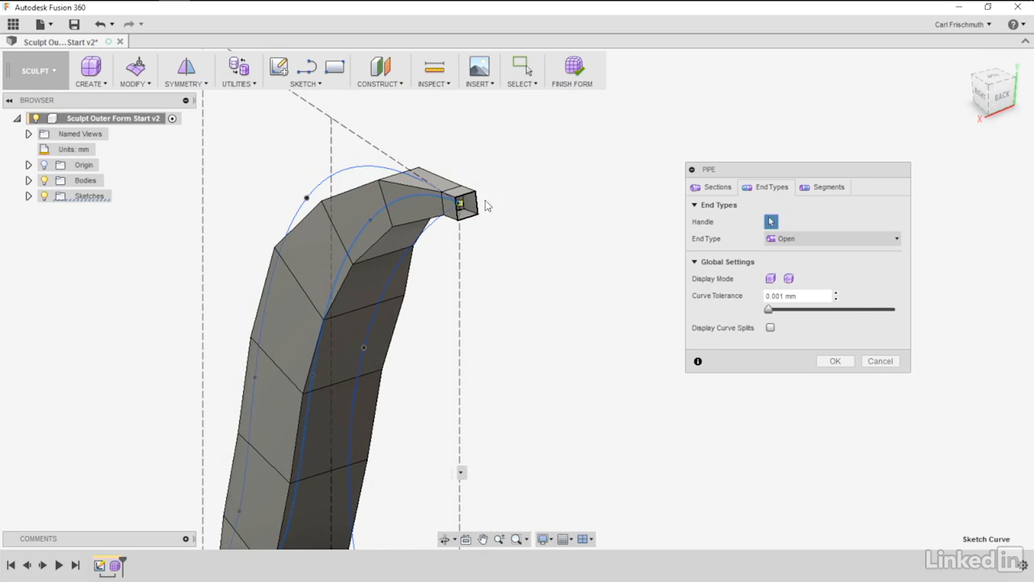
mouse_move(788, 278)
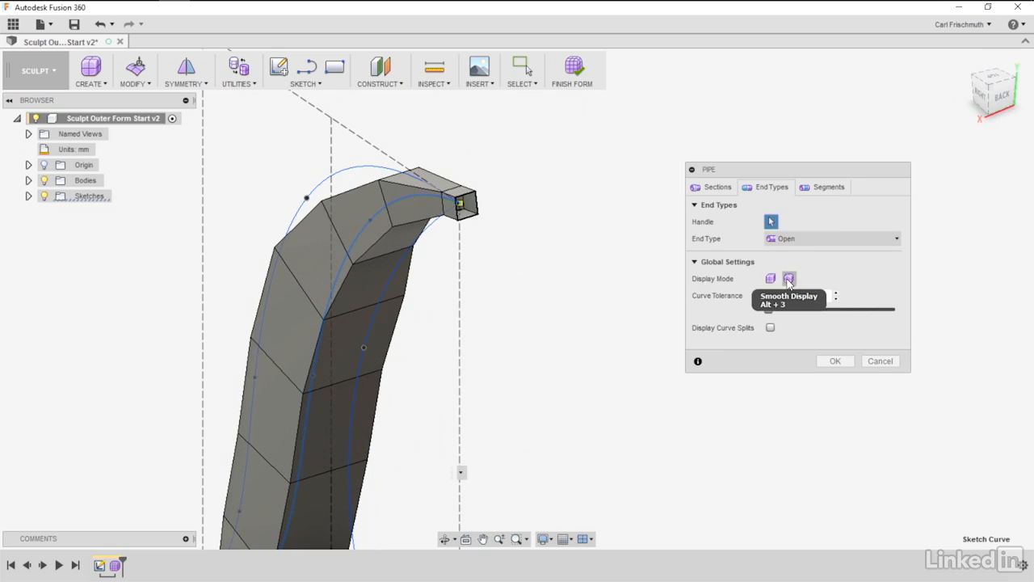
Step: Give the pipe smooth display and square ends, then commit it as Pipe1
left_click(789, 279)
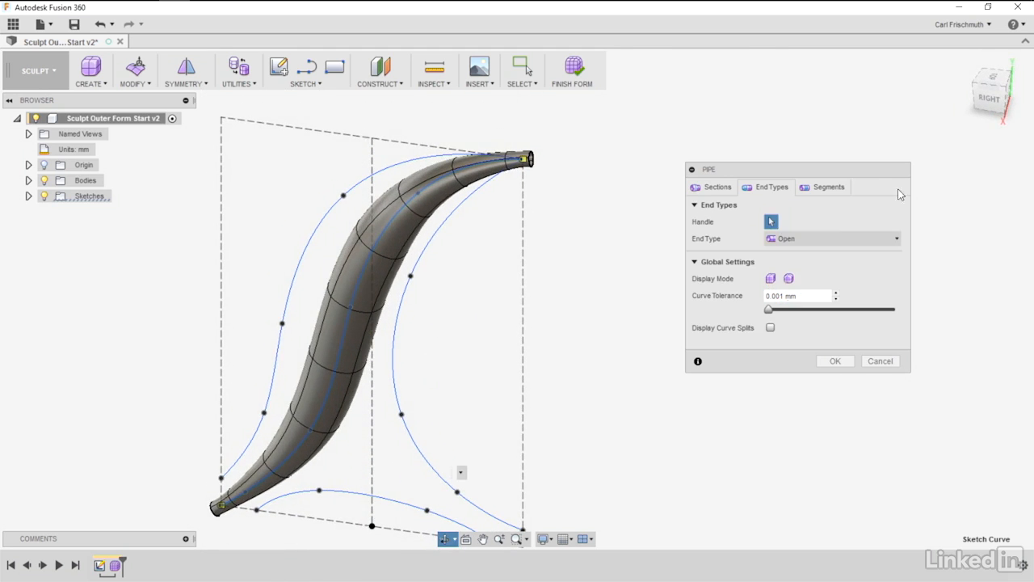
left_click(831, 237)
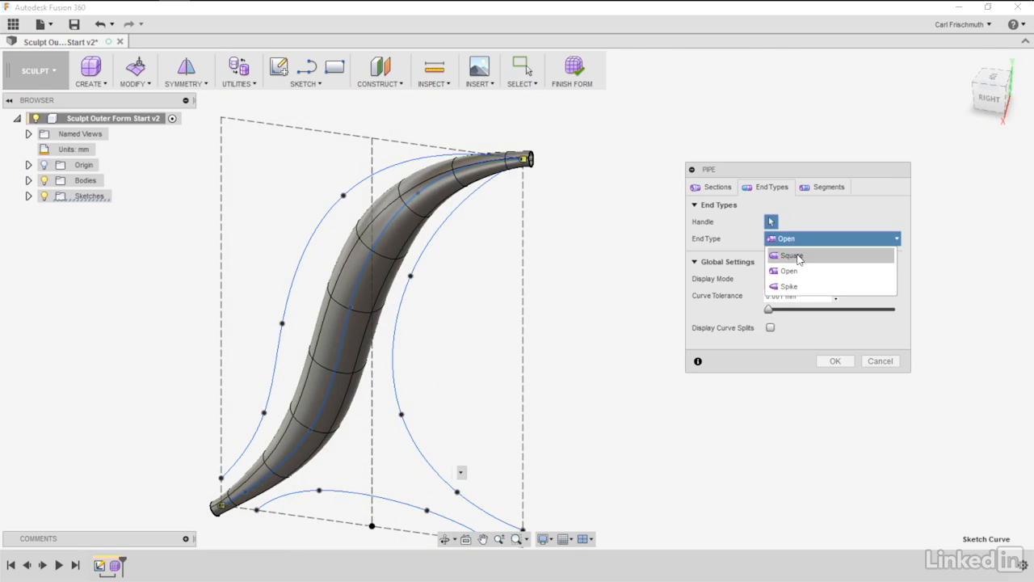
left_click(789, 255)
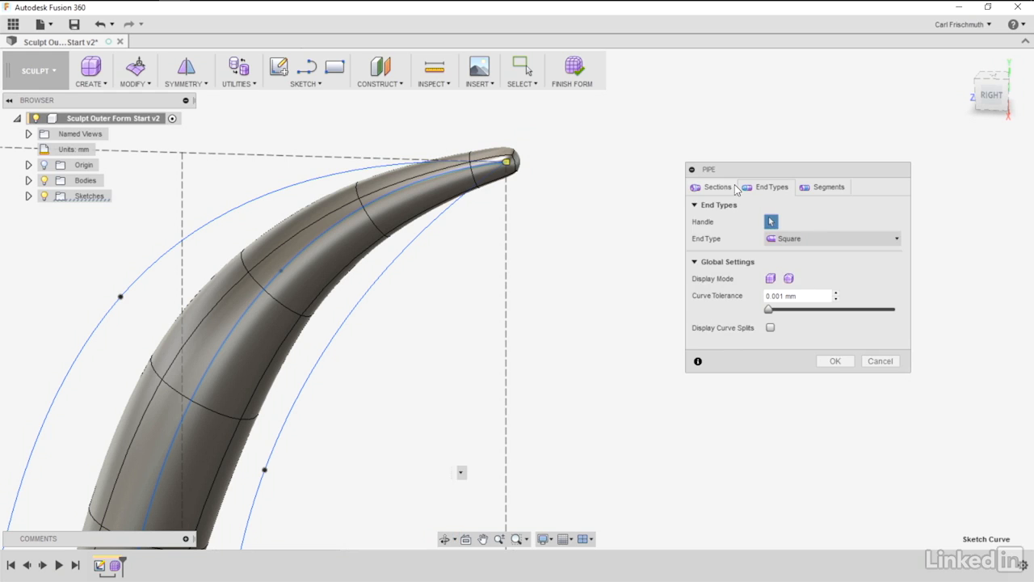
left_click(717, 186)
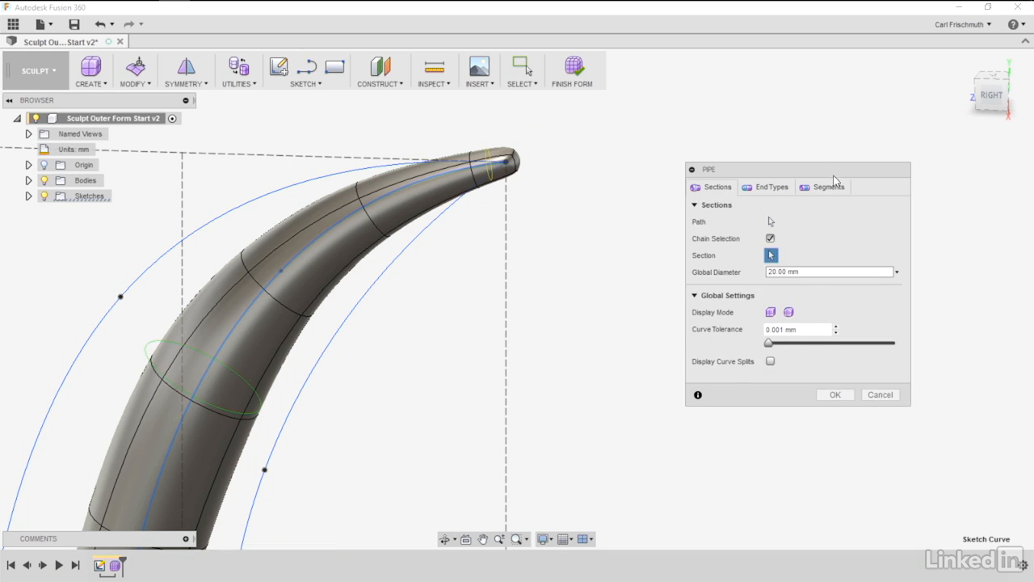
left_click(822, 186)
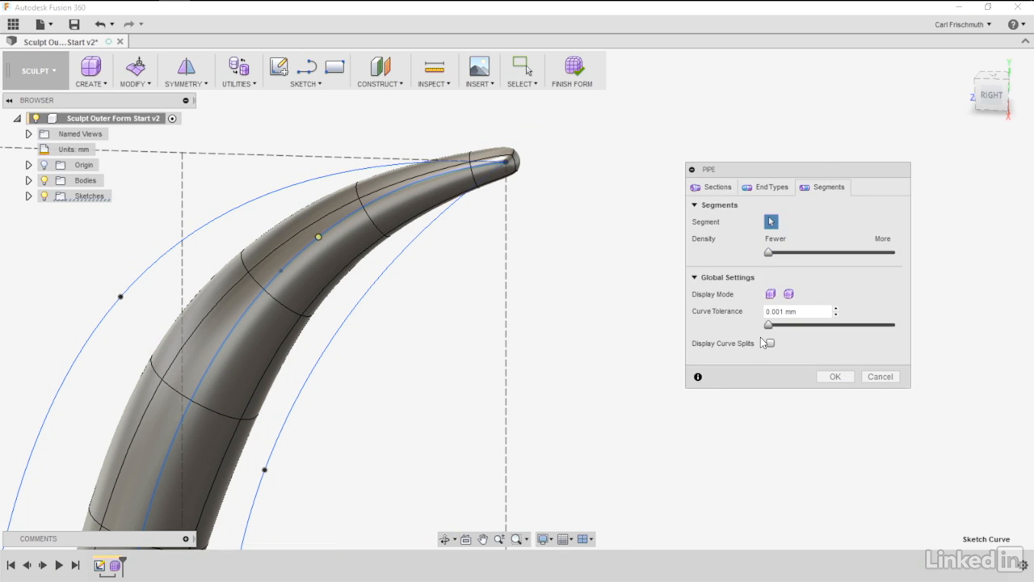
left_click(835, 377)
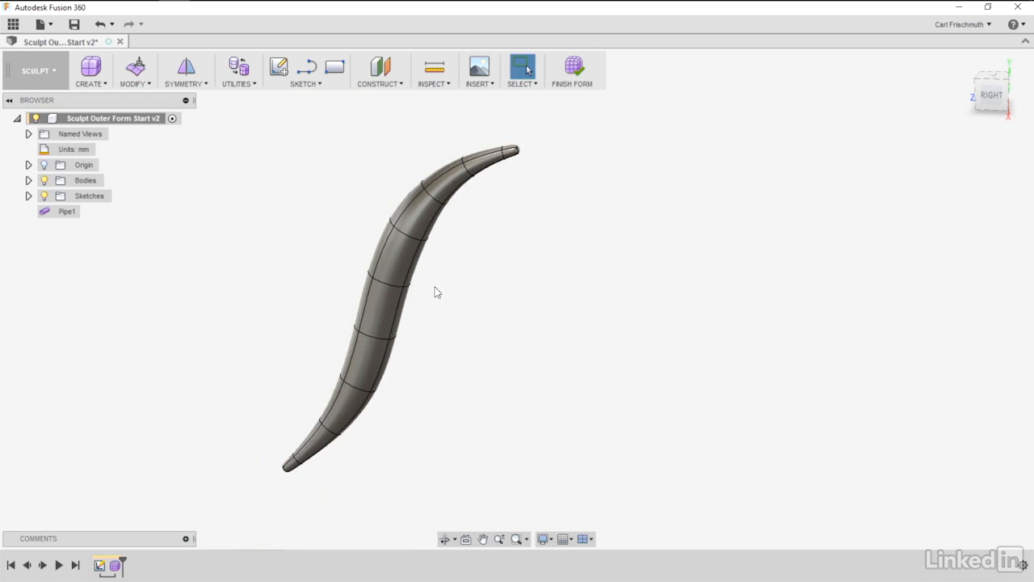
Step: Expand Sketches in the Browser and make the background sketch visible
left_click(28, 196)
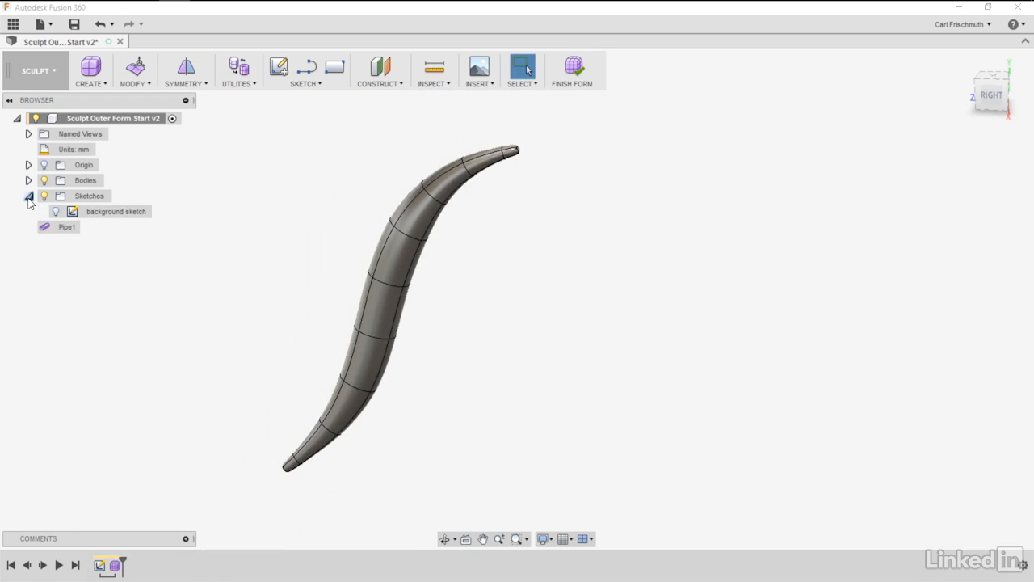
left_click(115, 211)
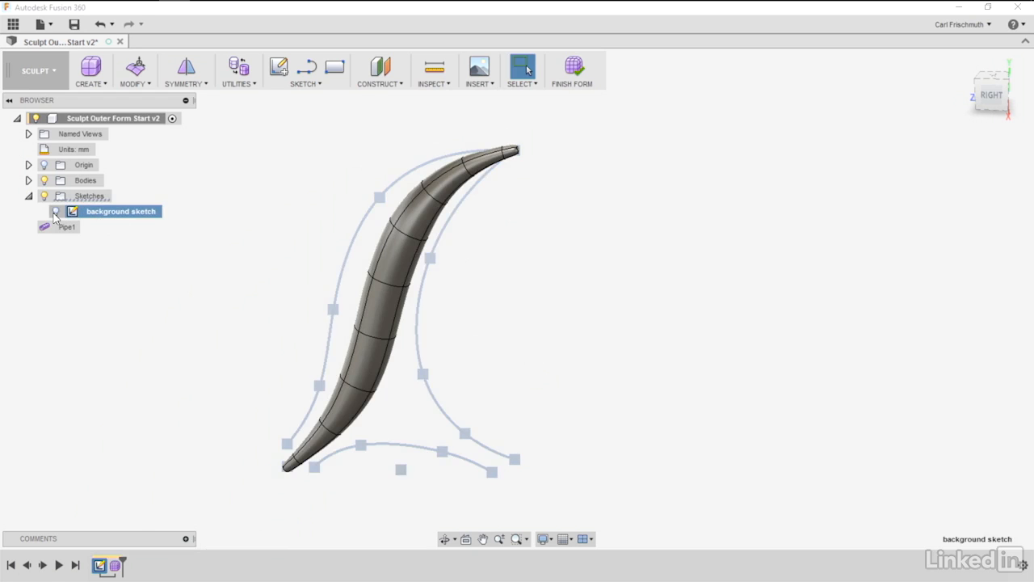
left_click(55, 211)
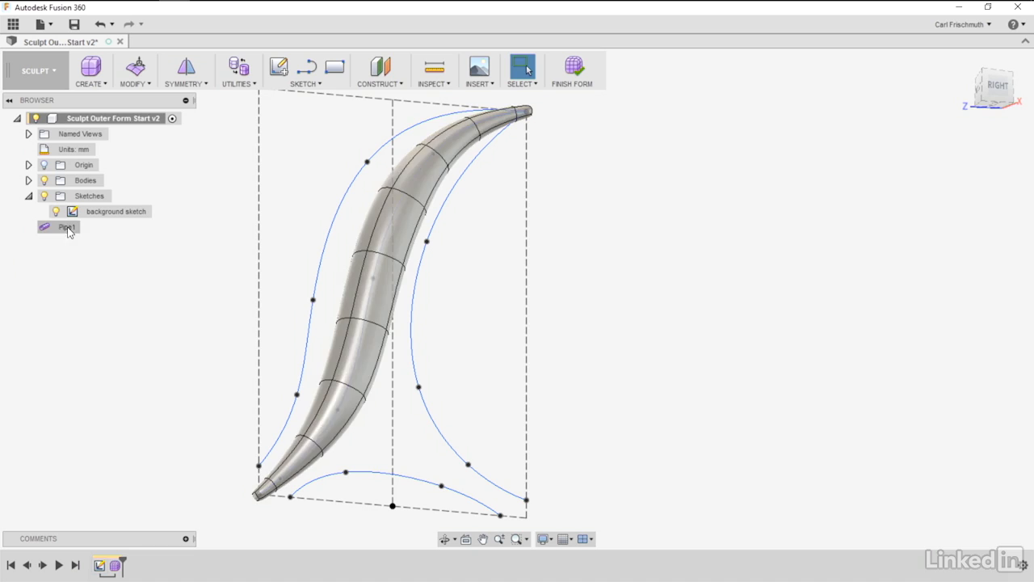
Step: Edit Pipe1 and enlarge a section ring to a 125 mm diameter
right_click(67, 226)
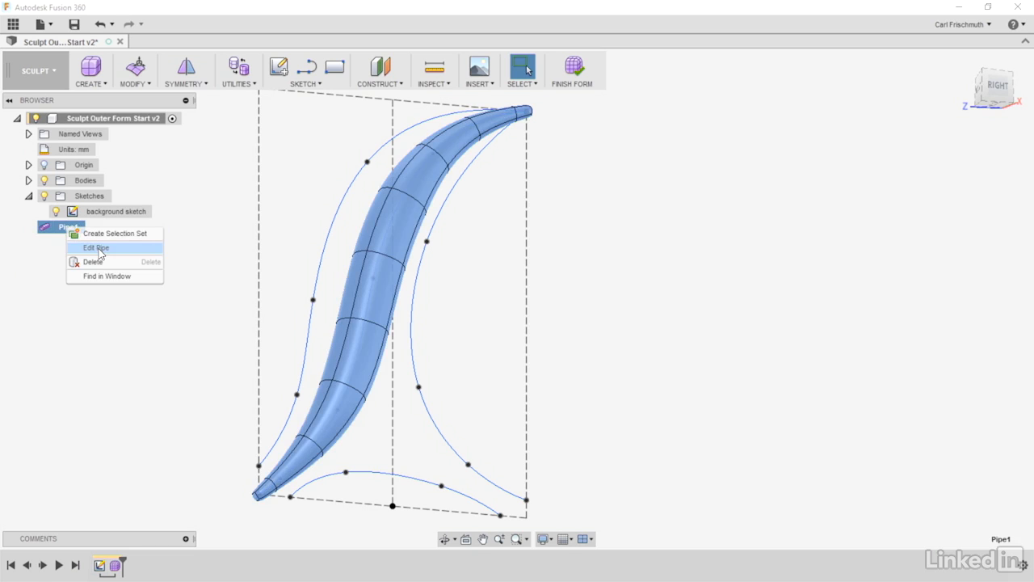
left_click(95, 247)
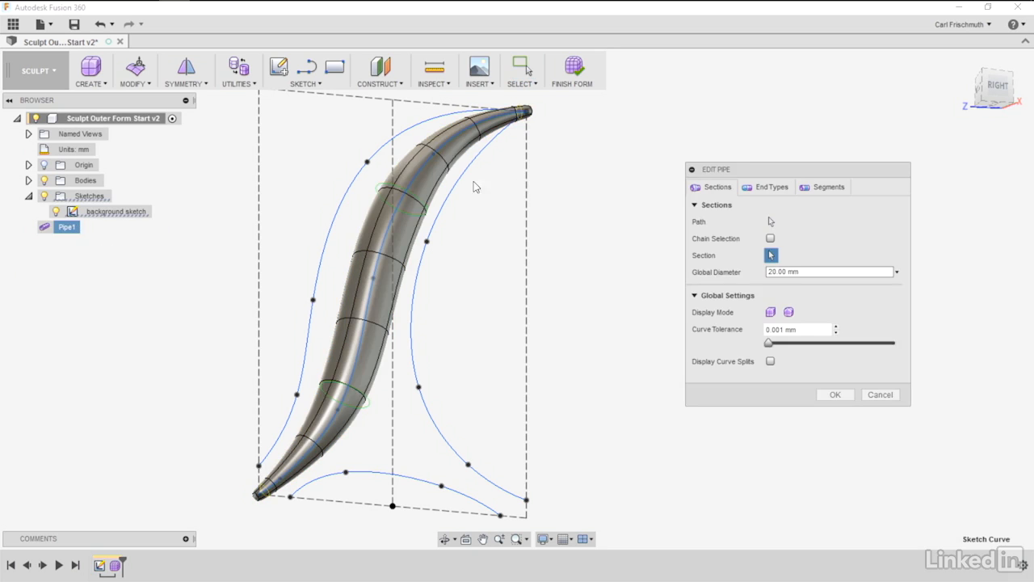
left_click(396, 194)
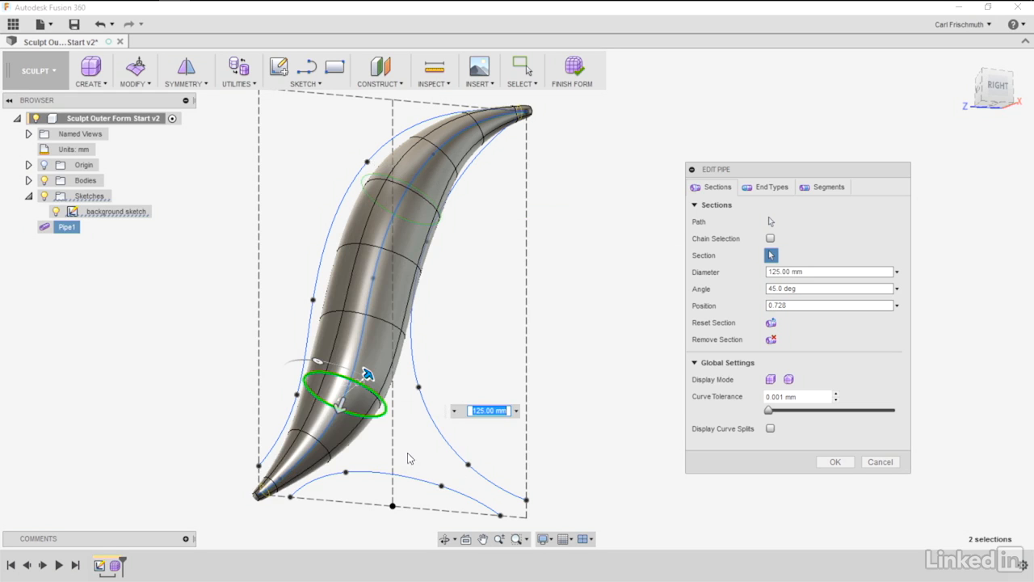
left_click(834, 461)
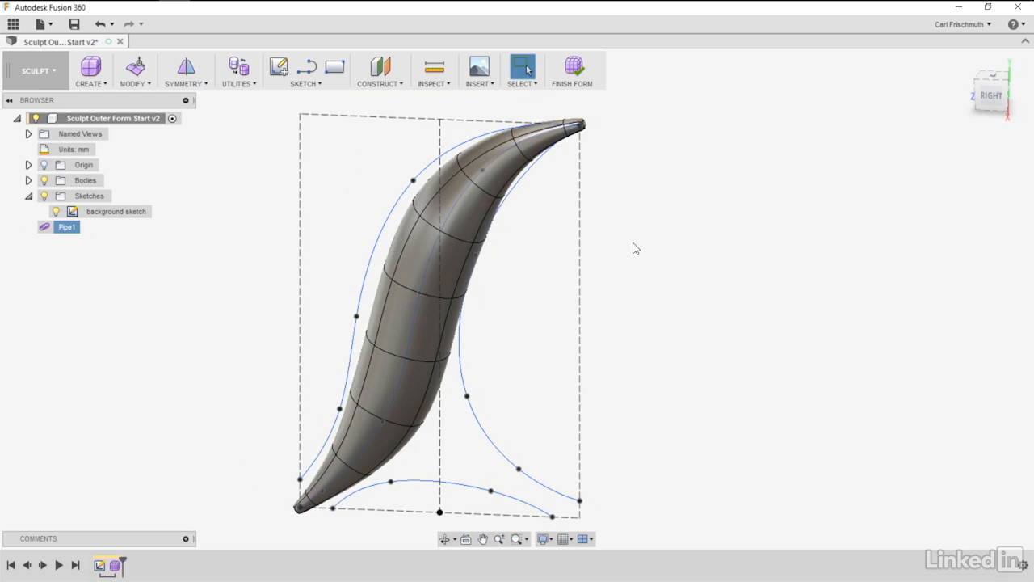
mouse_move(566, 337)
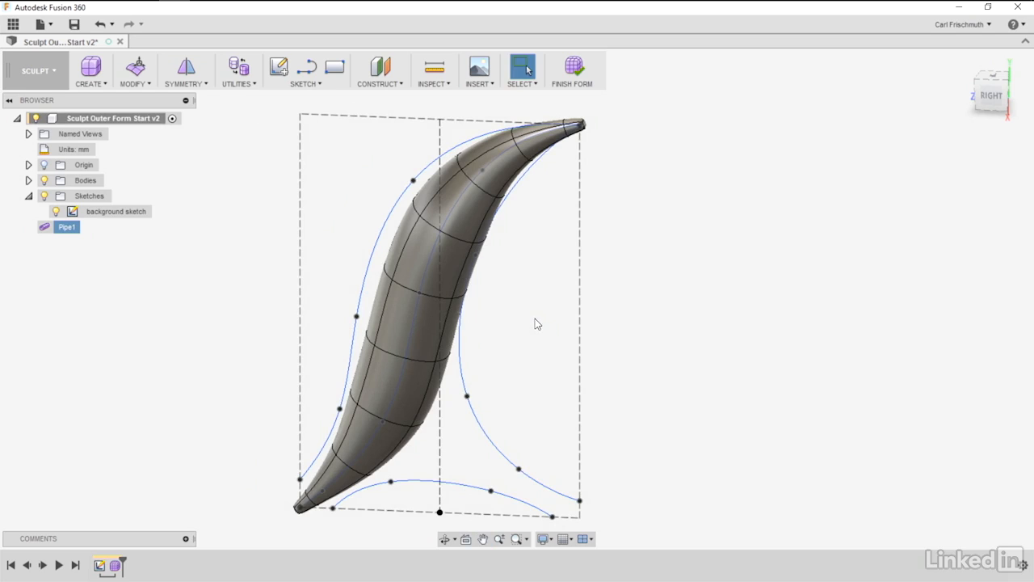
mouse_move(529, 324)
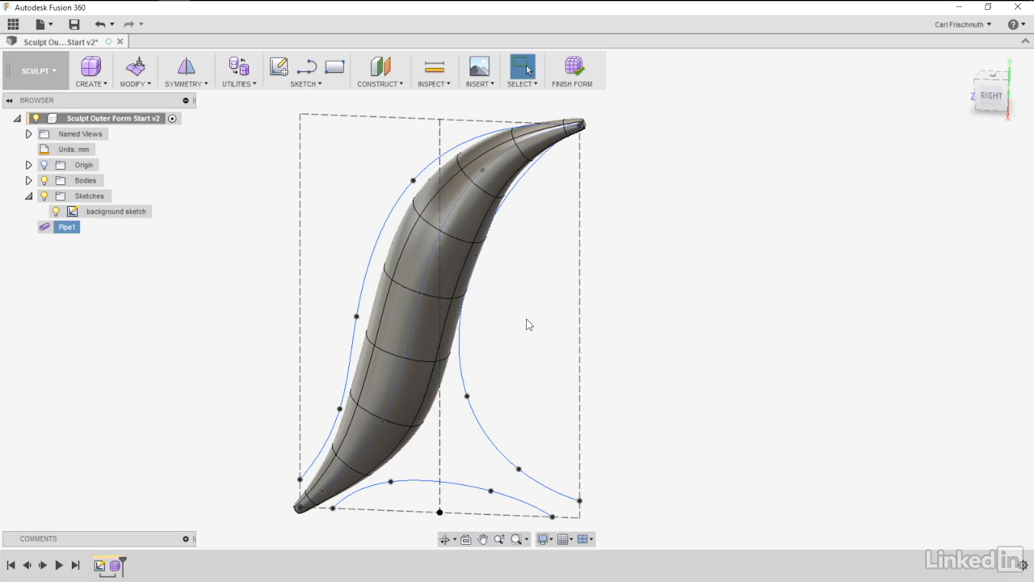
mouse_move(505, 248)
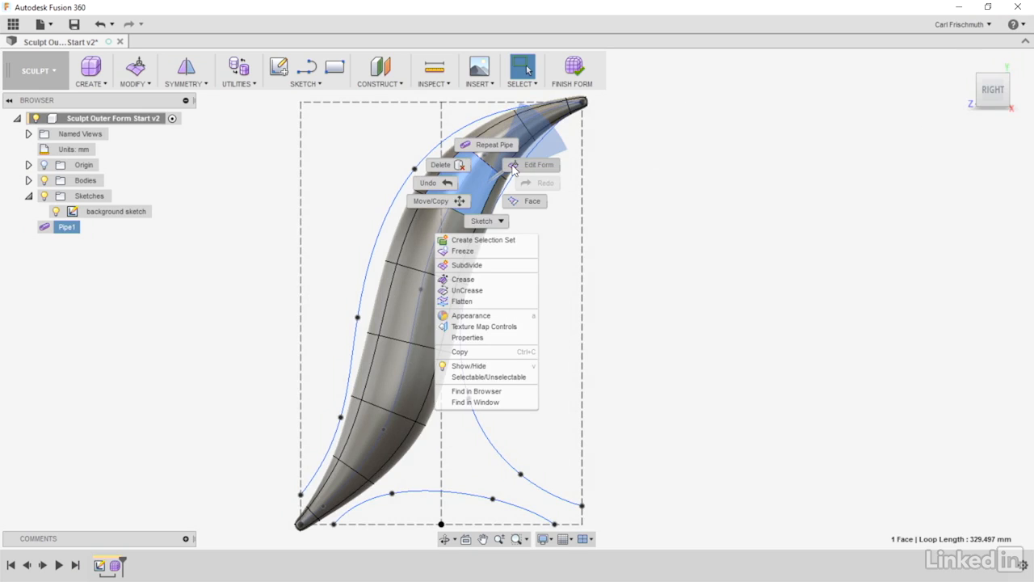
mouse_move(516, 168)
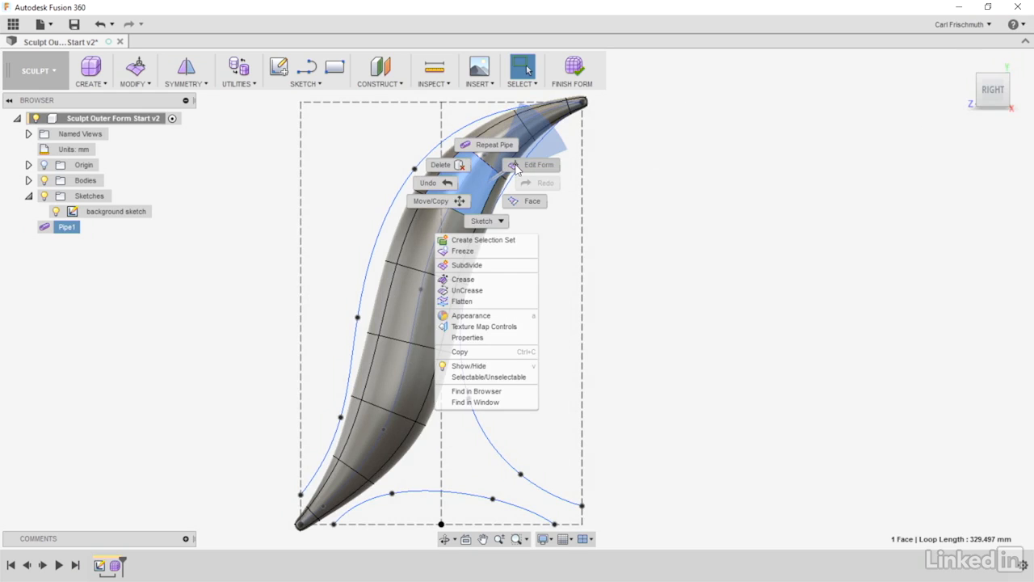
Step: Start Edit Form on edges near Pipe1's tip
left_click(538, 164)
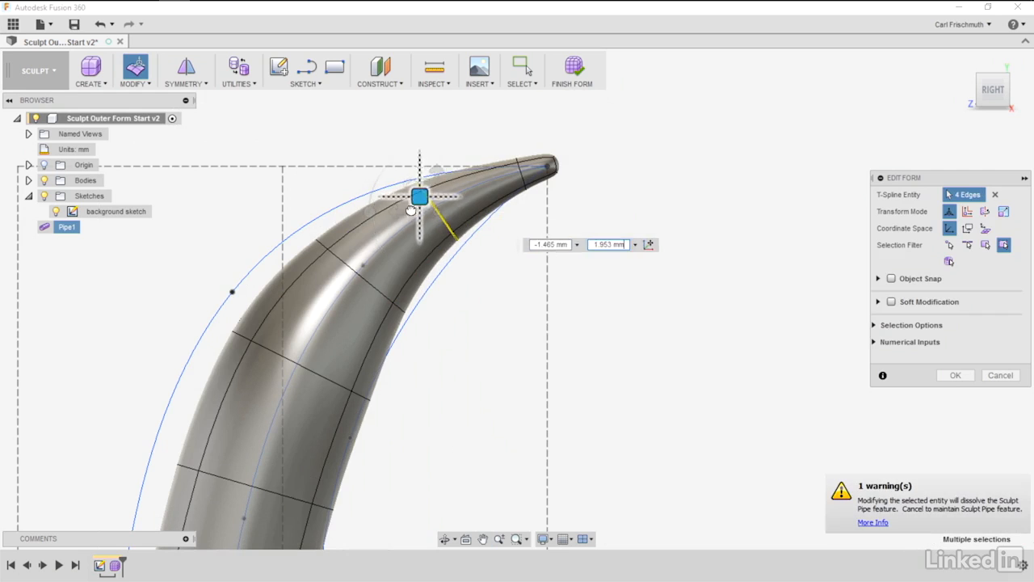
Step: Move the edge ring near the tip onto the outer curve and push the end face toward the endpoint
left_click_drag(419, 196, 404, 201)
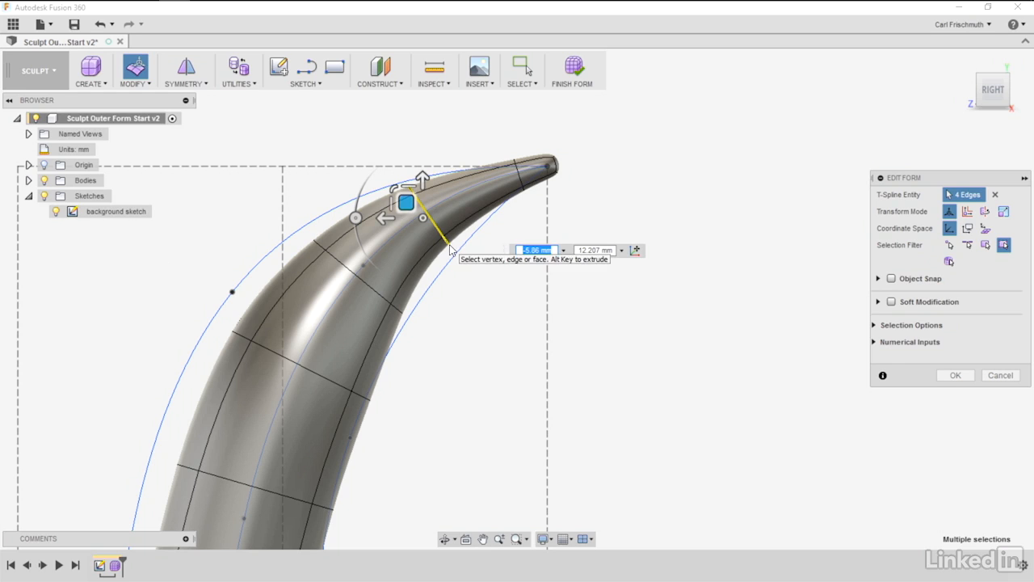
mouse_move(92, 242)
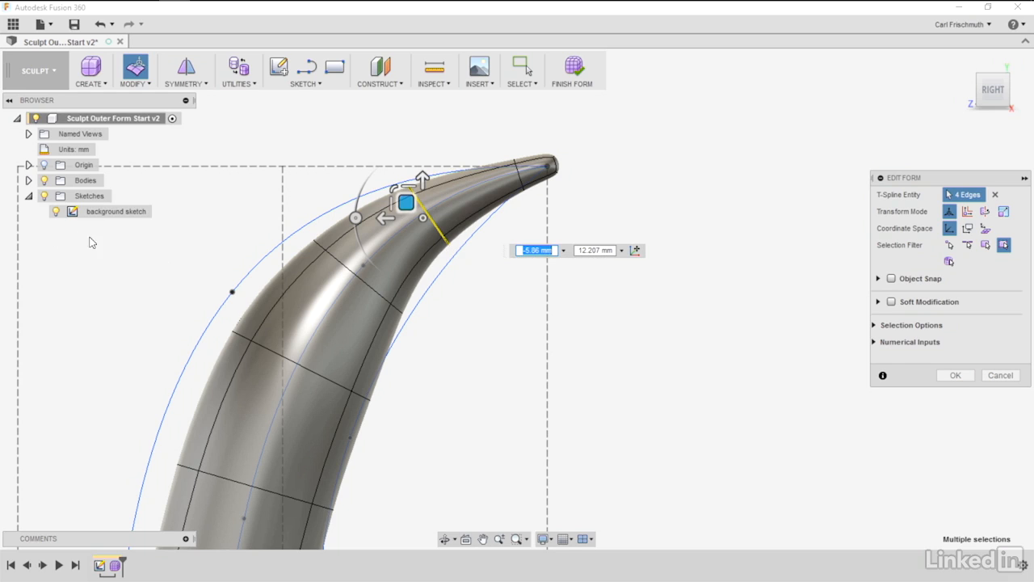
mouse_move(489, 279)
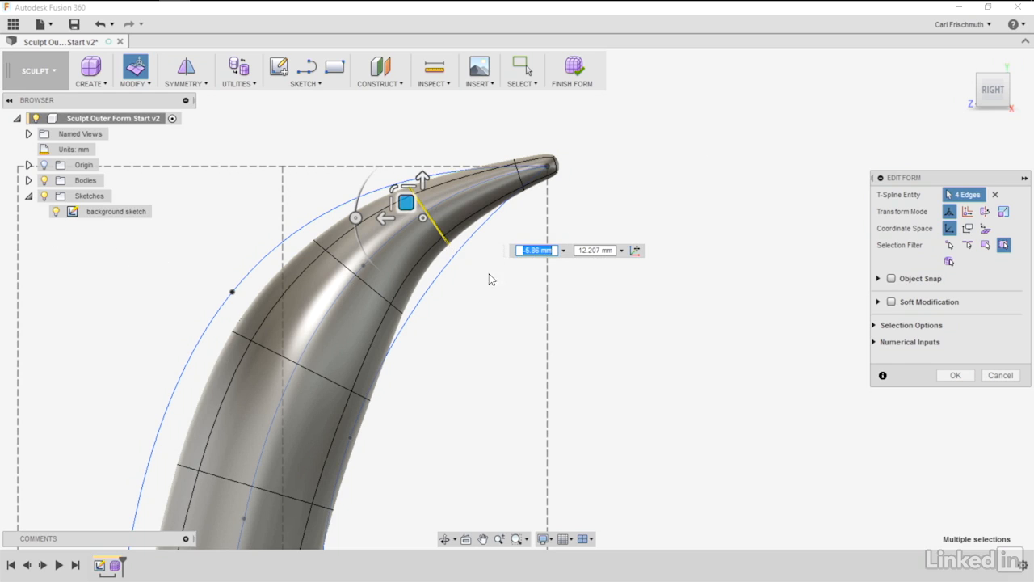
mouse_move(481, 284)
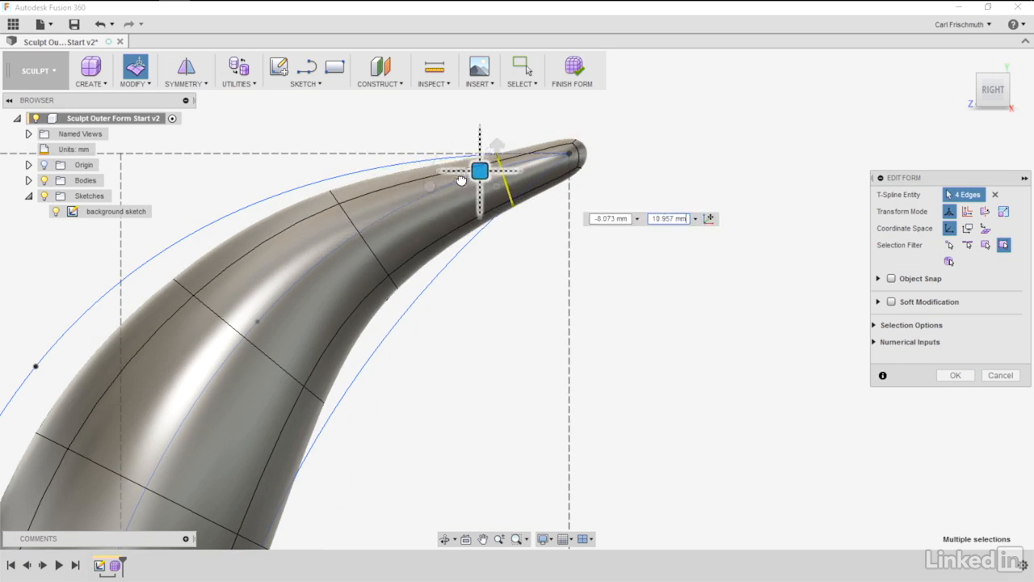
left_click_drag(479, 170, 400, 190)
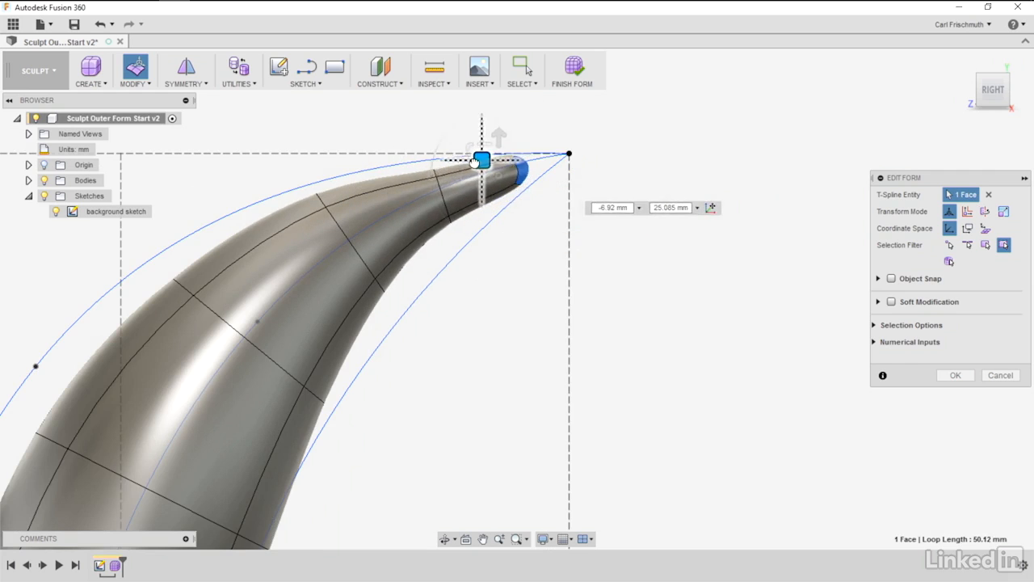
left_click_drag(480, 159, 502, 153)
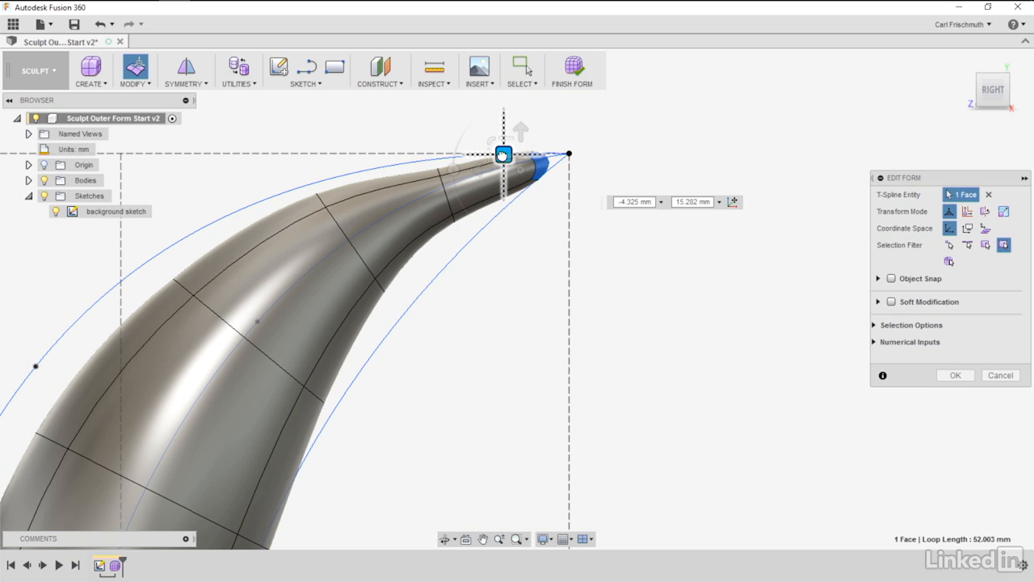
left_click_drag(503, 154, 505, 154)
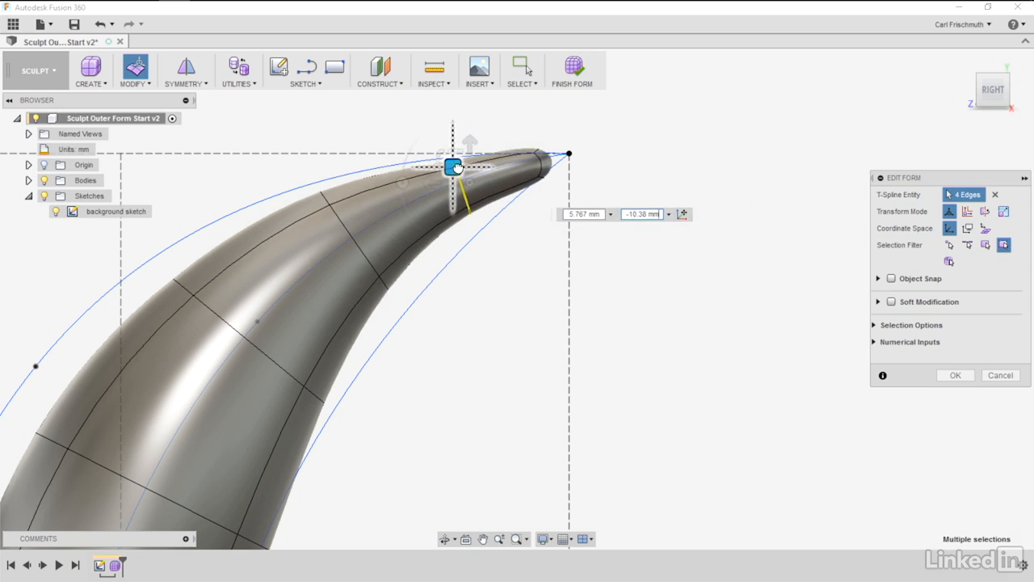
Step: Adjust the ring behind the tip, pull the lower edge inward, and align the tip face
left_click_drag(452, 182, 477, 206)
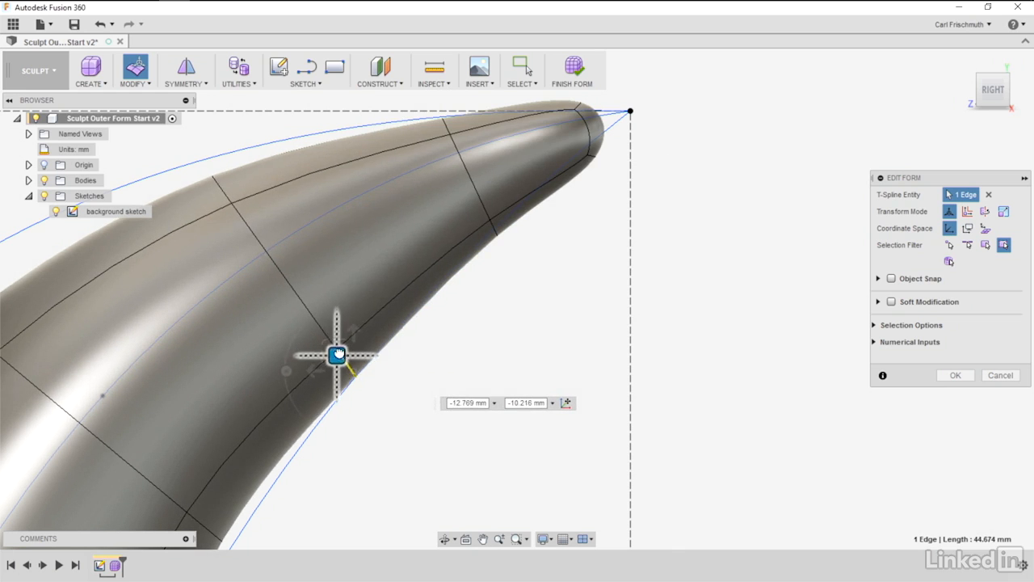
left_click_drag(337, 353, 202, 174)
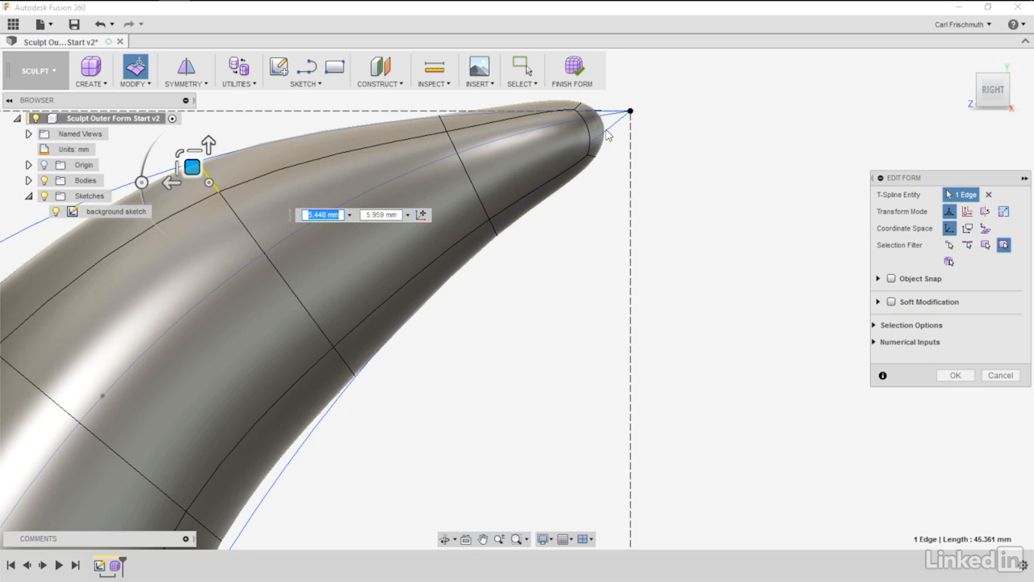
left_click(638, 113)
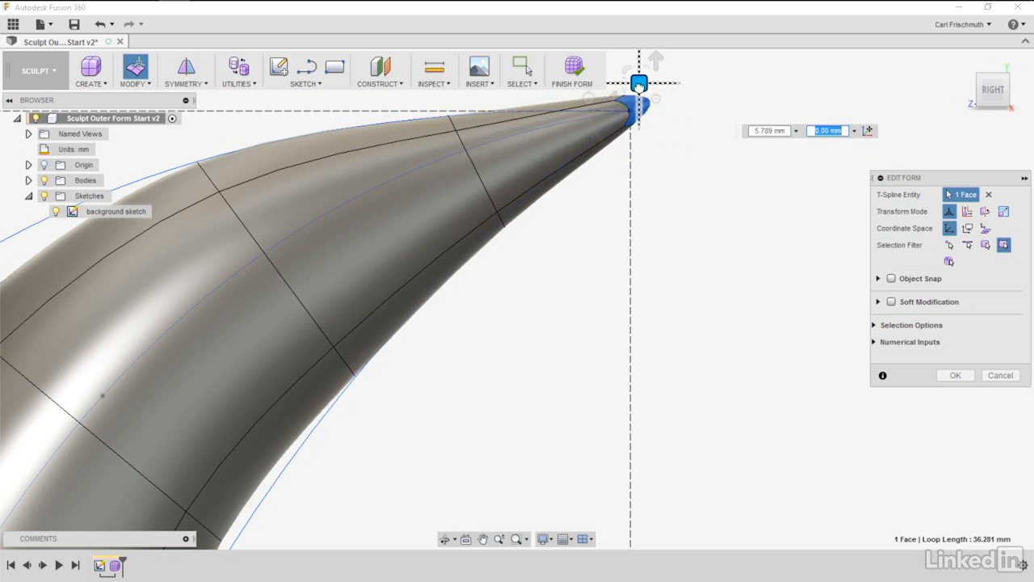
left_click_drag(638, 97, 627, 121)
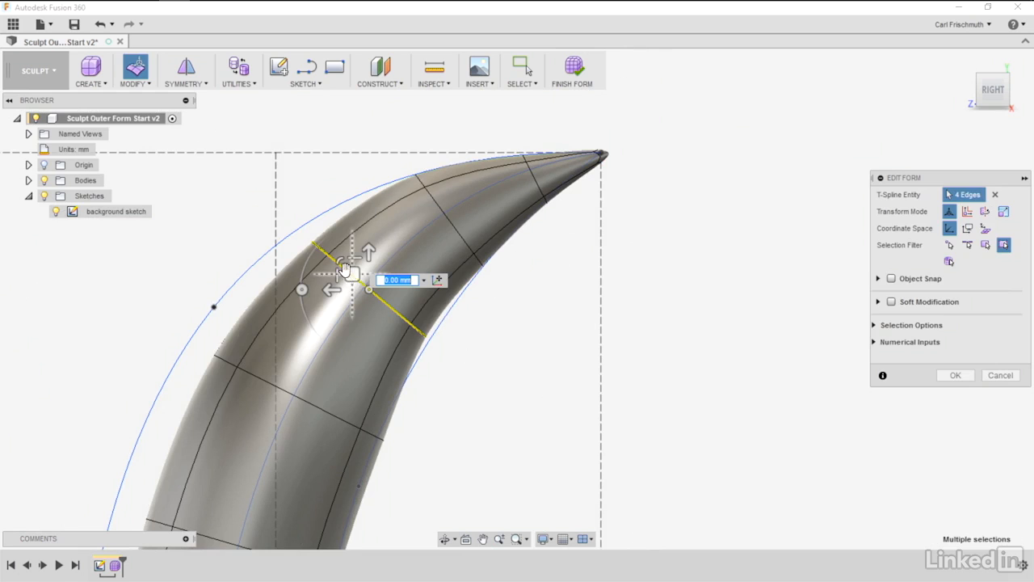
Step: Drag the upper-bend edge ring and side edges onto the outer and inner sketch curves
left_click_drag(347, 274, 341, 277)
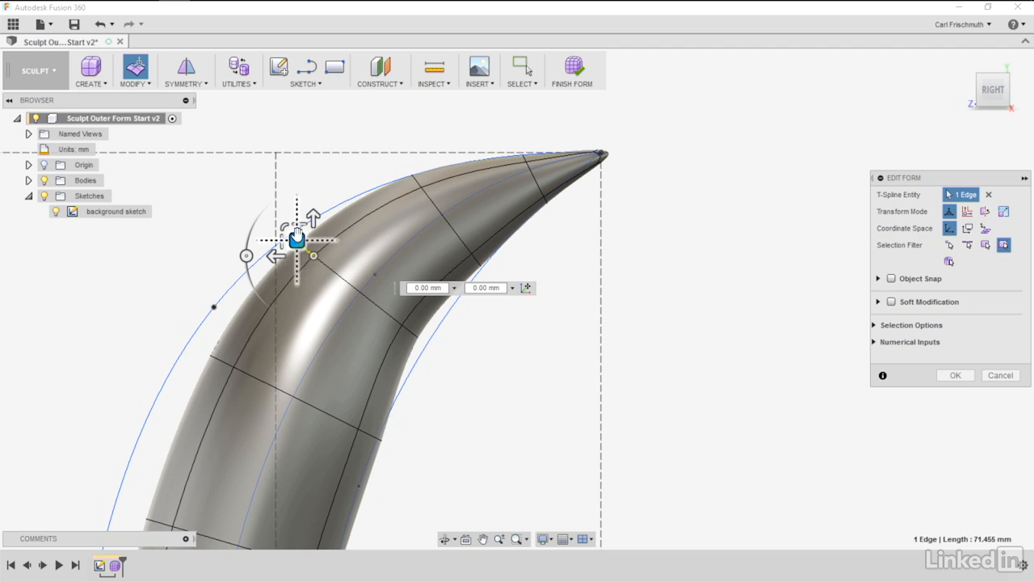
left_click_drag(297, 234, 280, 236)
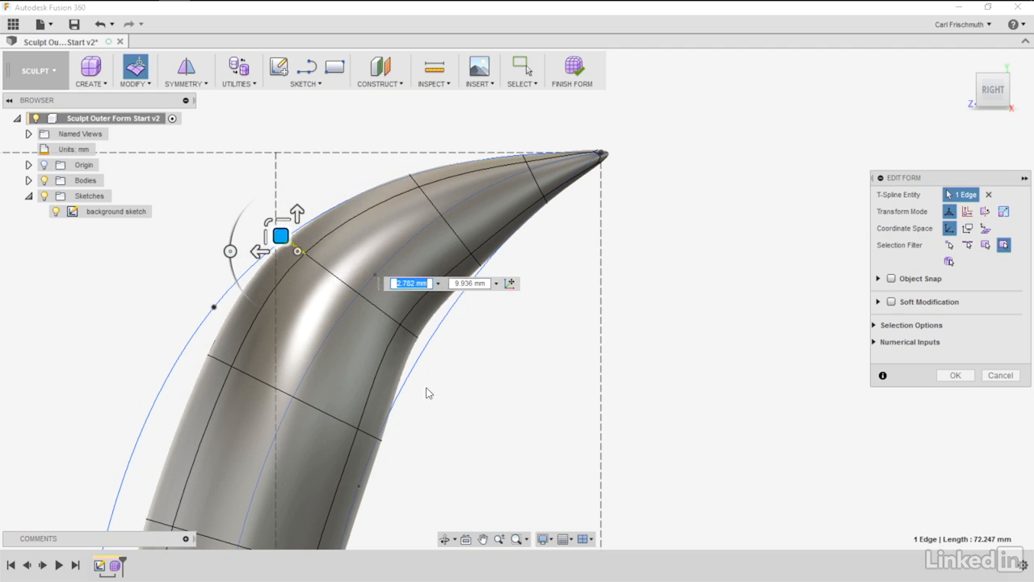
left_click_drag(281, 235, 385, 309)
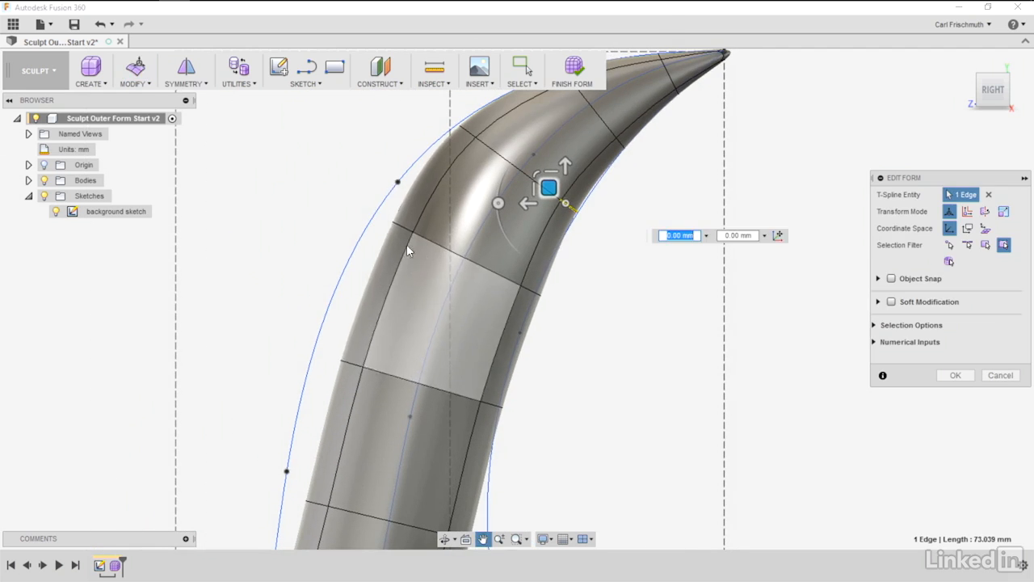
left_click_drag(548, 188, 366, 210)
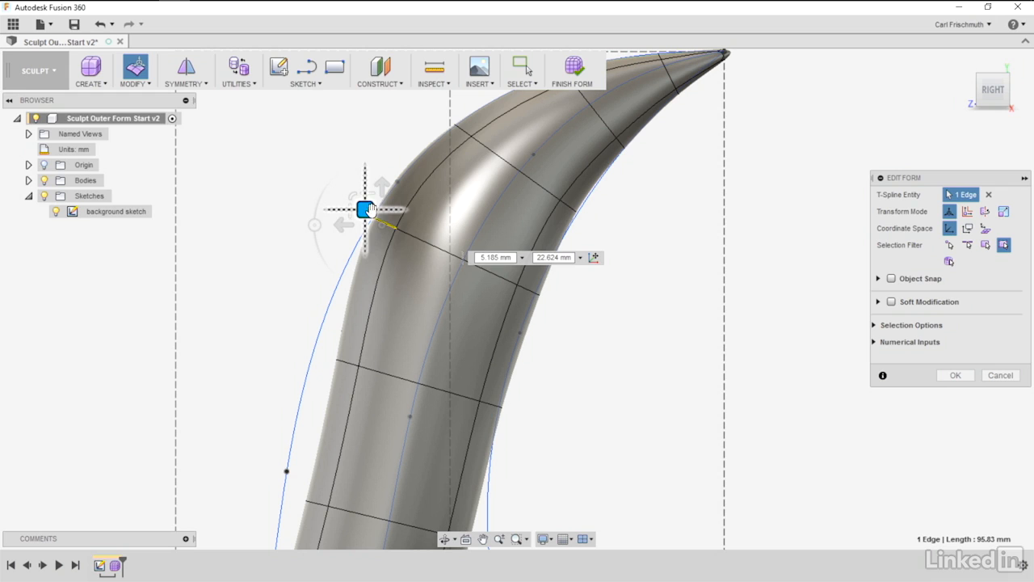
left_click_drag(366, 208, 494, 267)
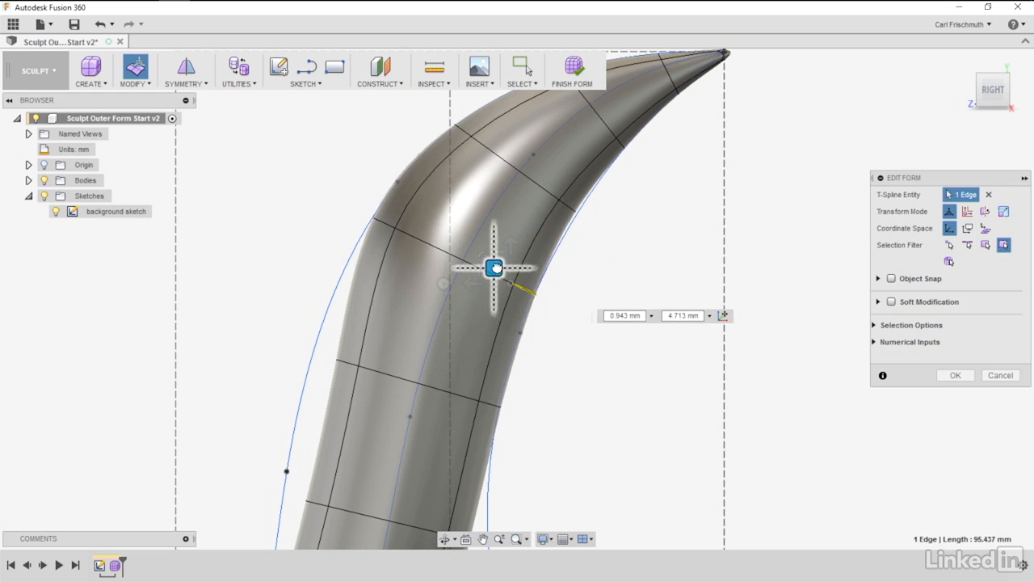
left_click_drag(495, 267, 542, 184)
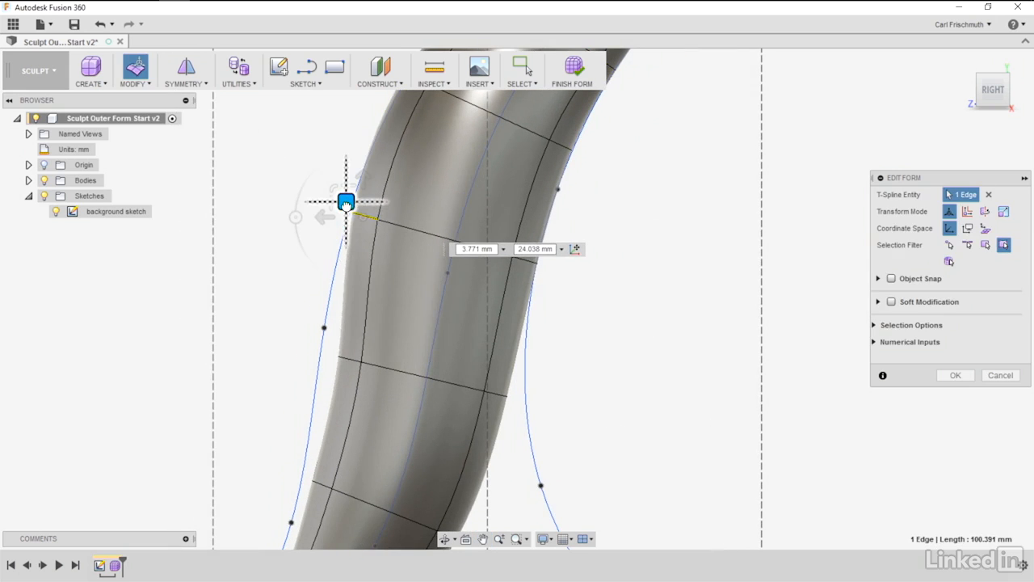
left_click_drag(345, 202, 342, 200)
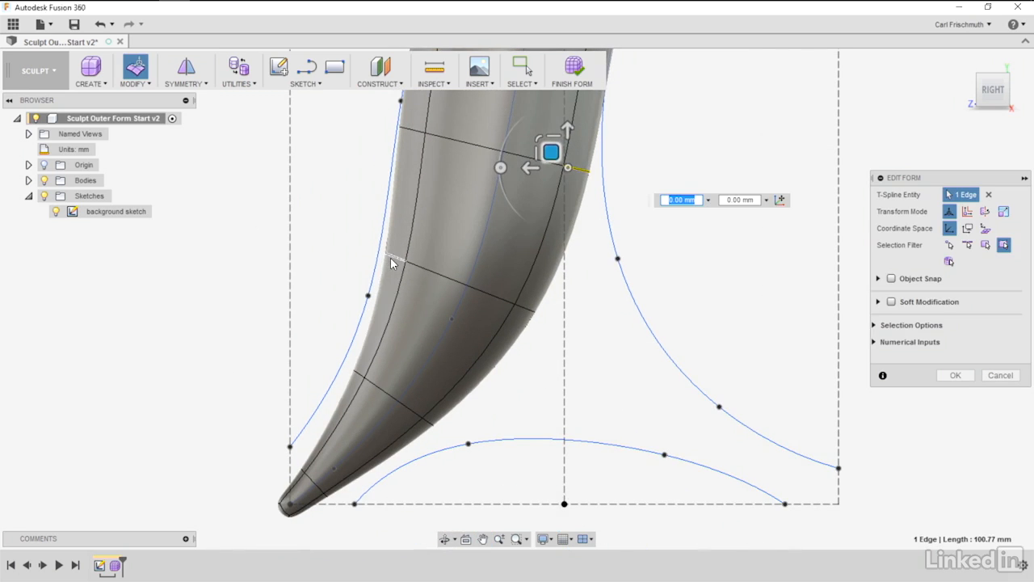
left_click_drag(549, 152, 380, 245)
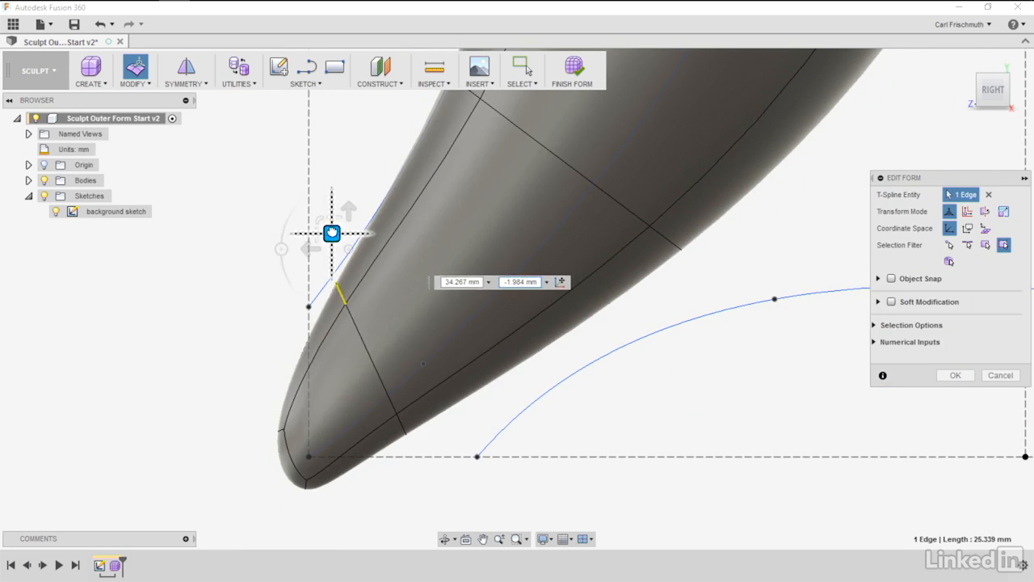
Step: Move the tip edge and end face outward onto the sketch outline and corner
left_click_drag(331, 232, 370, 154)
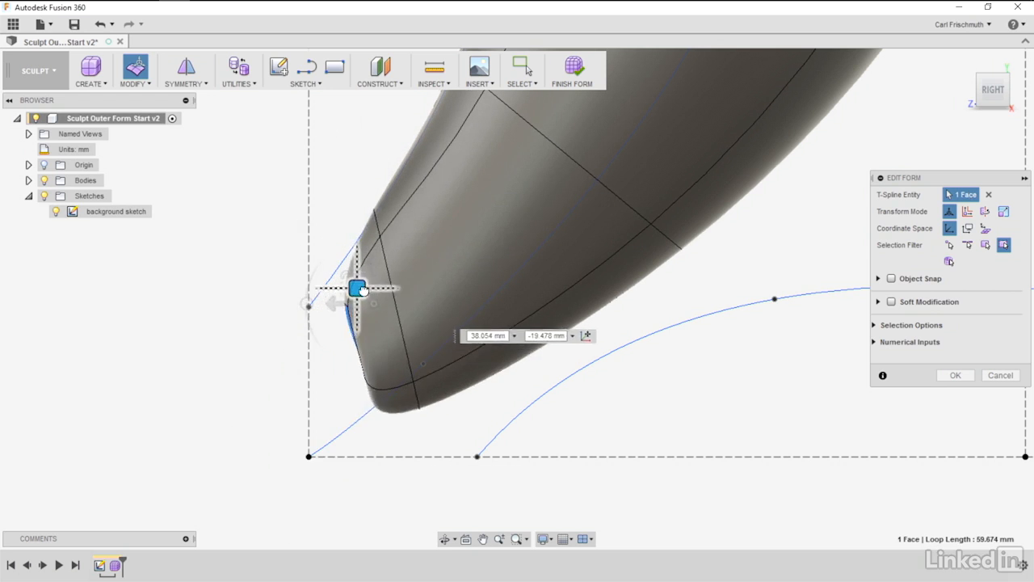
left_click_drag(360, 289, 334, 375)
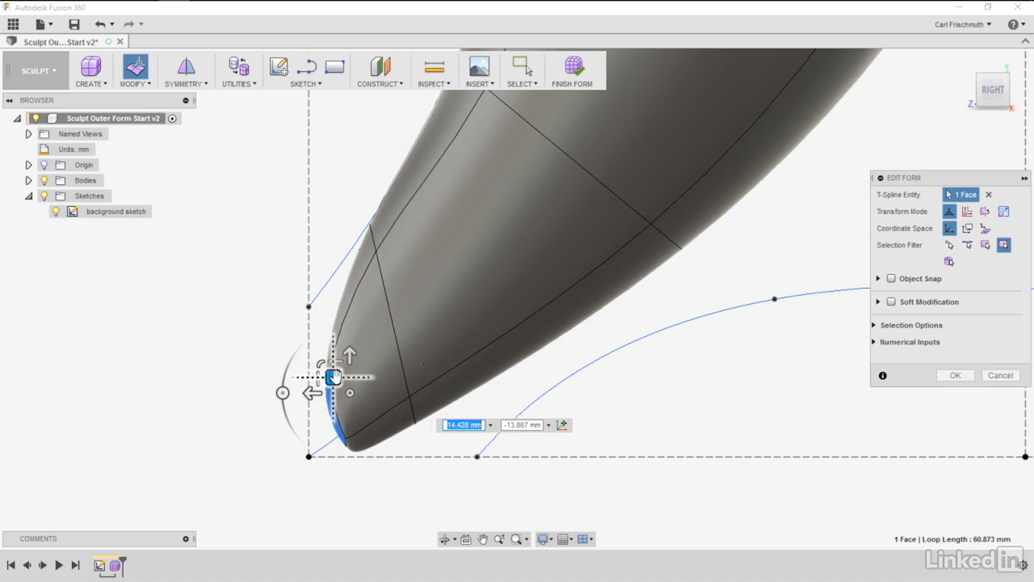
left_click_drag(335, 376, 289, 421)
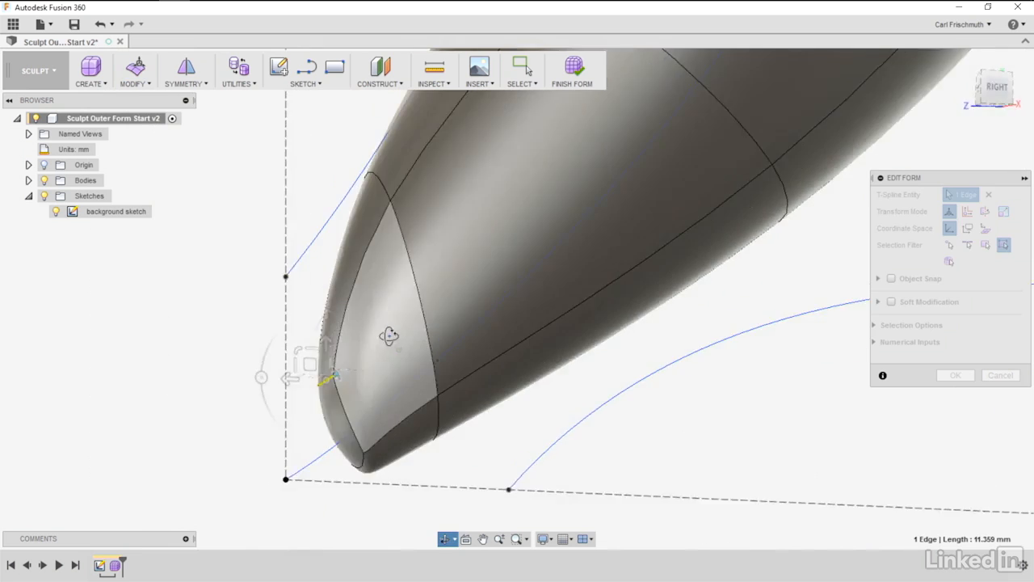
left_click_drag(331, 375, 327, 401)
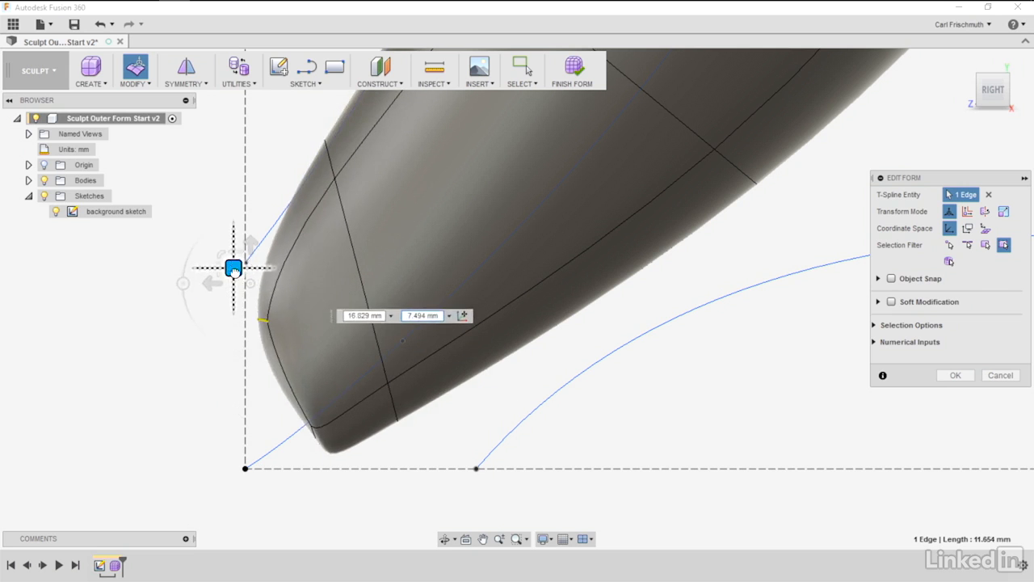
Step: Pull the upper and lower tip edges onto the outline and lower sketch curve
left_click_drag(233, 268, 217, 383)
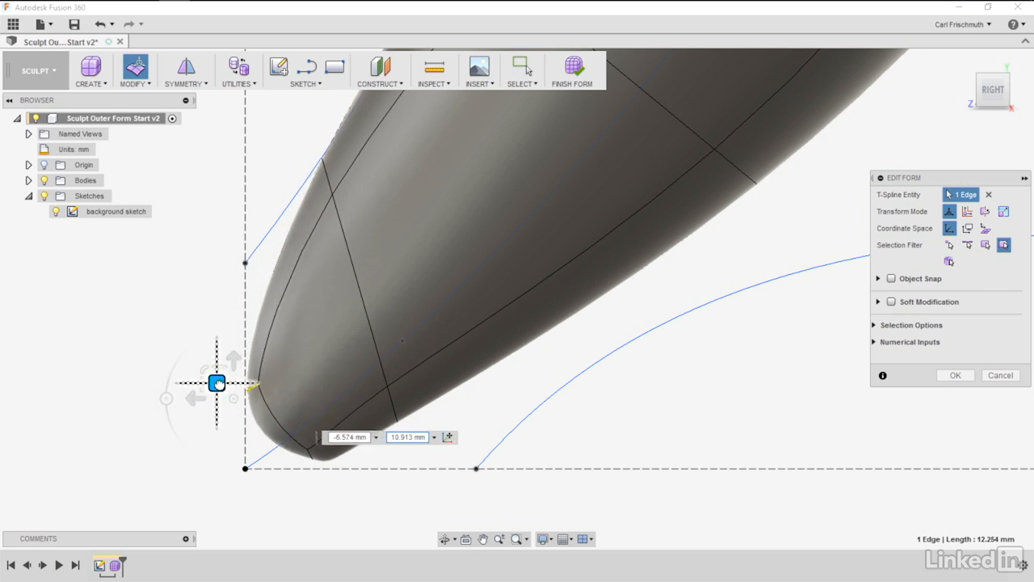
left_click_drag(216, 382, 289, 434)
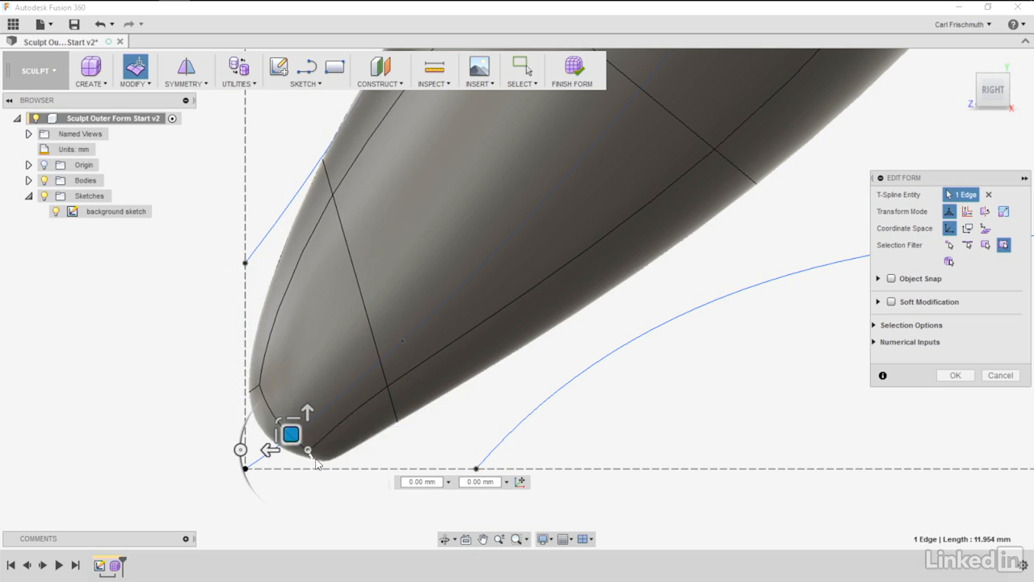
left_click_drag(291, 434, 370, 372)
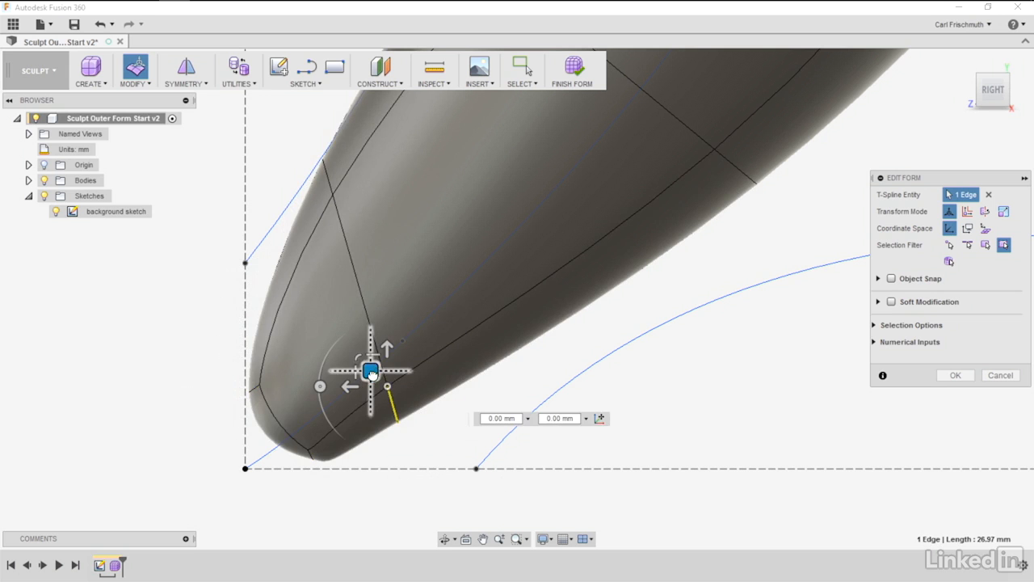
left_click_drag(370, 370, 610, 263)
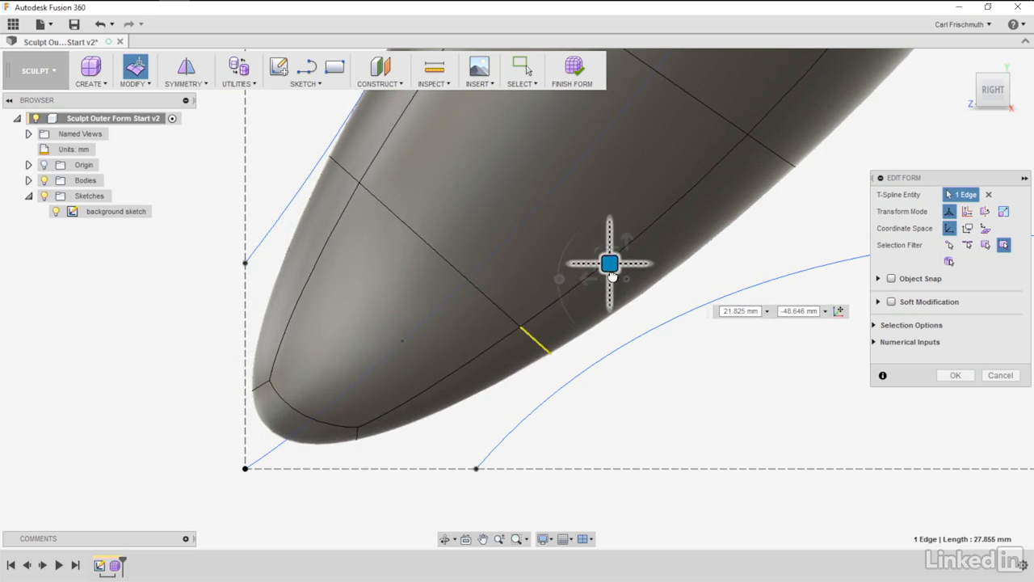
left_click_drag(610, 262, 618, 324)
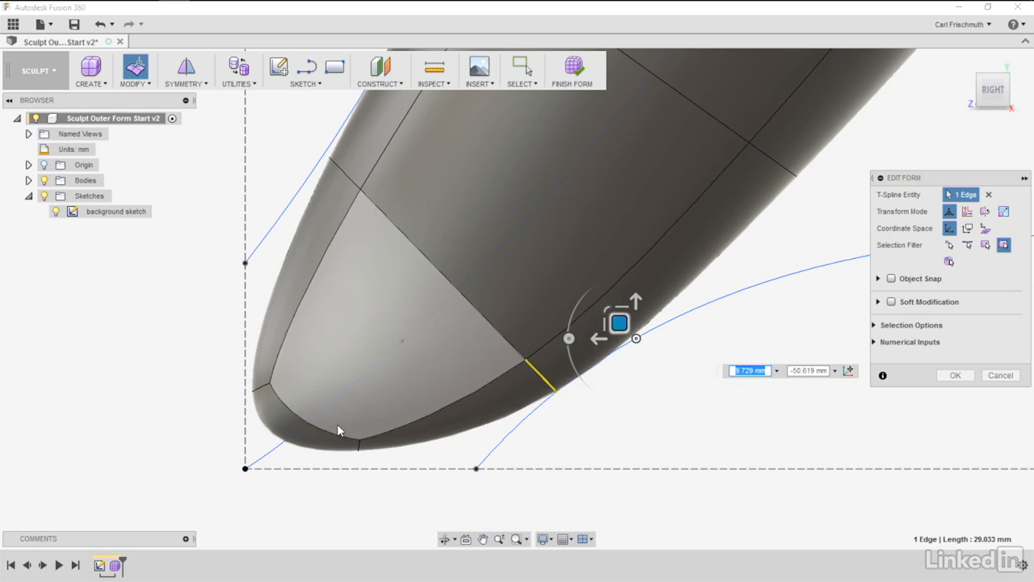
left_click_drag(618, 323, 355, 437)
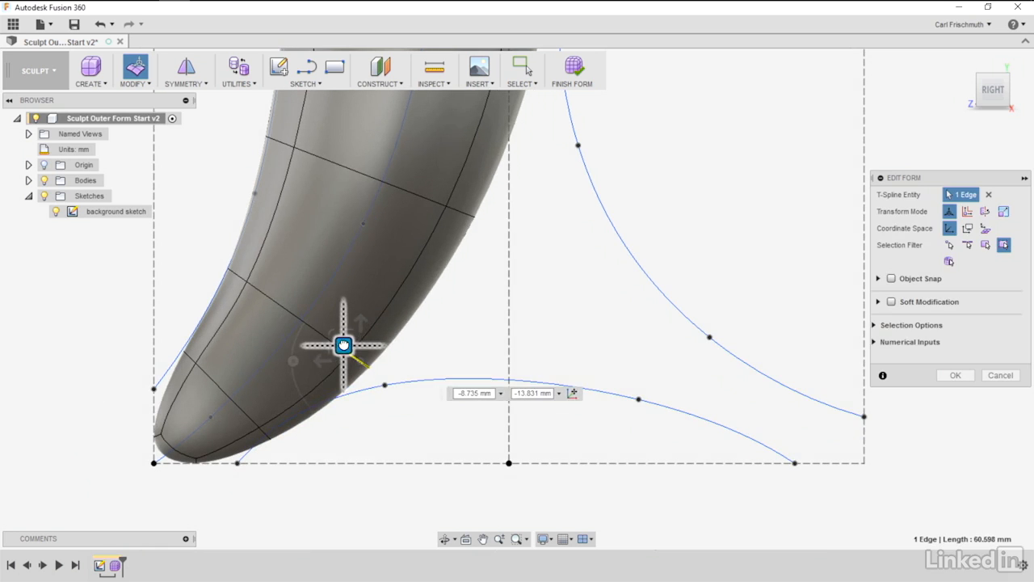
left_click_drag(344, 345, 350, 353)
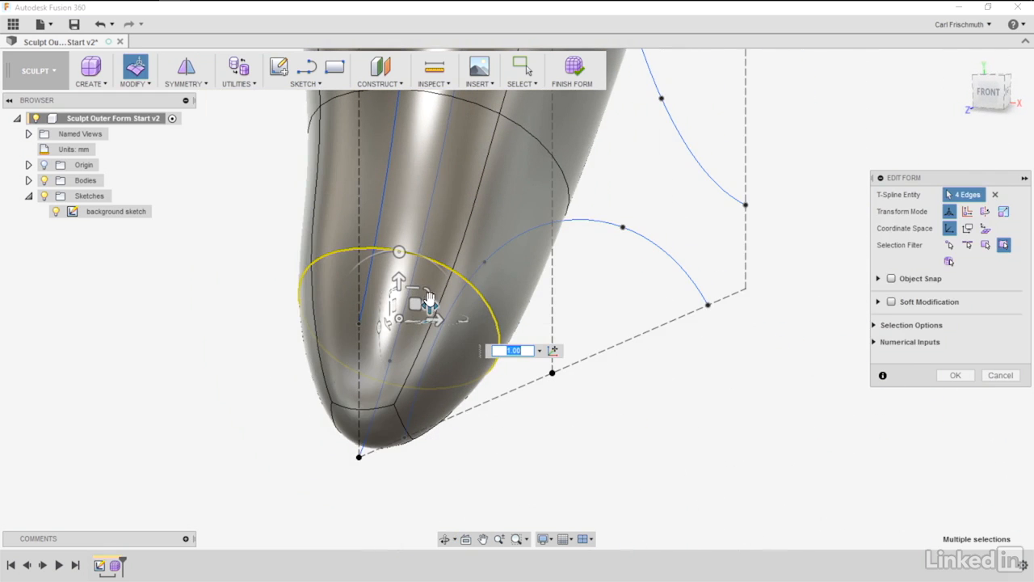
mouse_move(416, 303)
type("1.225")
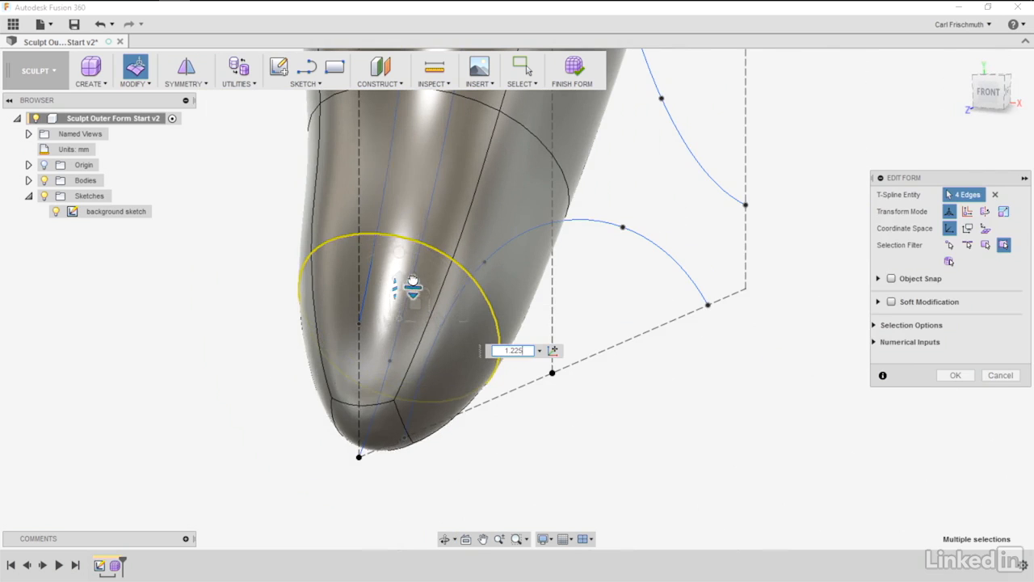
Step: Scale up the four-edge loop near Pipe1's tip in Front view to fill the nose
left_click_drag(412, 283, 428, 305)
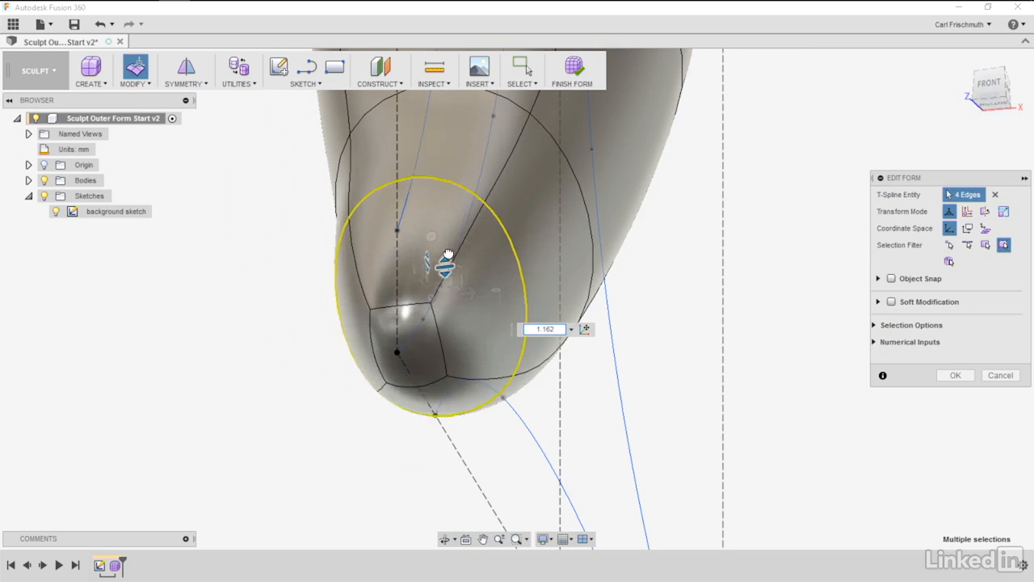
left_click_drag(445, 283, 420, 299)
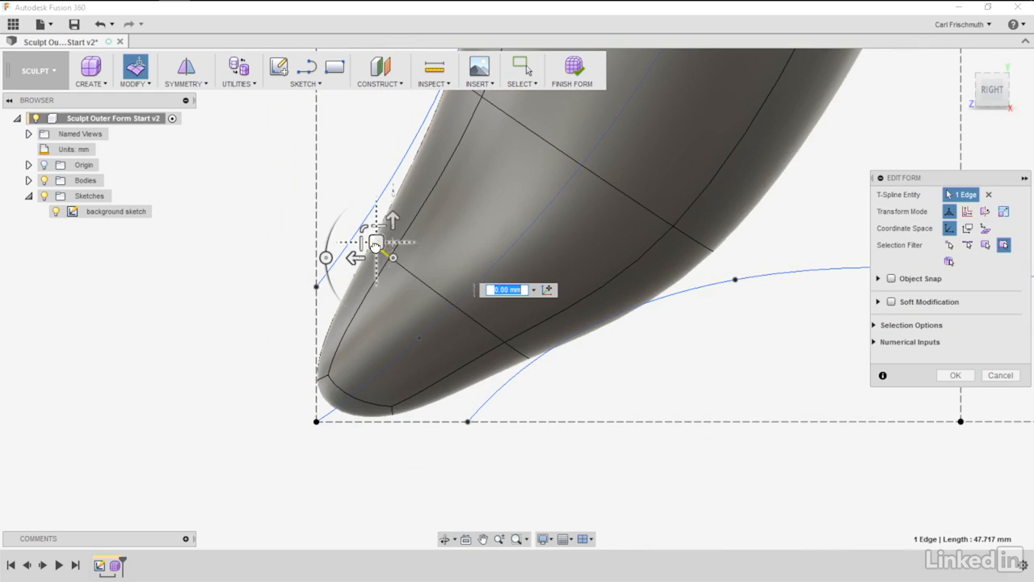
Step: Nudge the upper and side tip edges toward the sketch, then scale the edge loop to about 1.3
left_click_drag(374, 245, 357, 231)
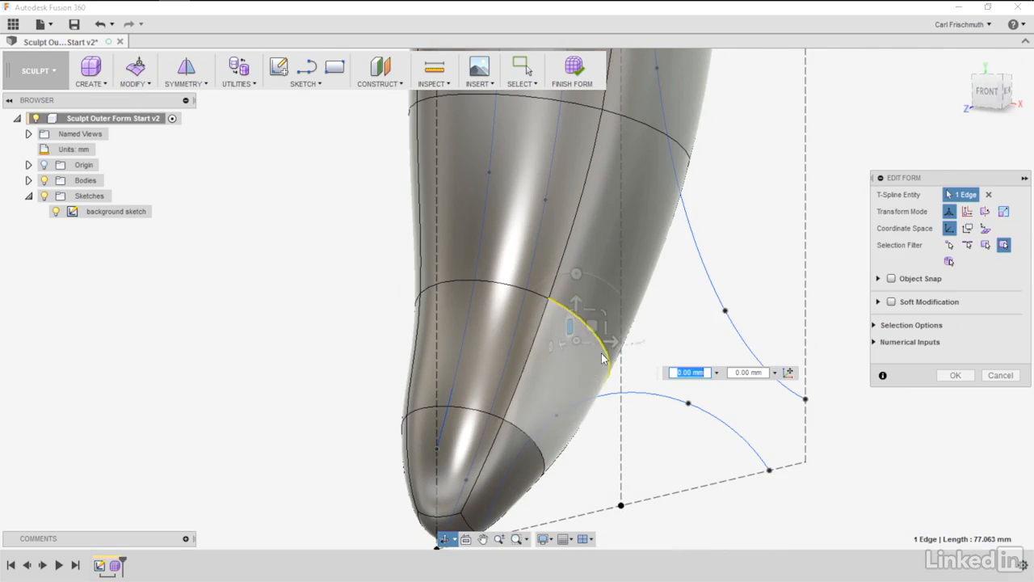
left_click_drag(602, 359, 612, 327)
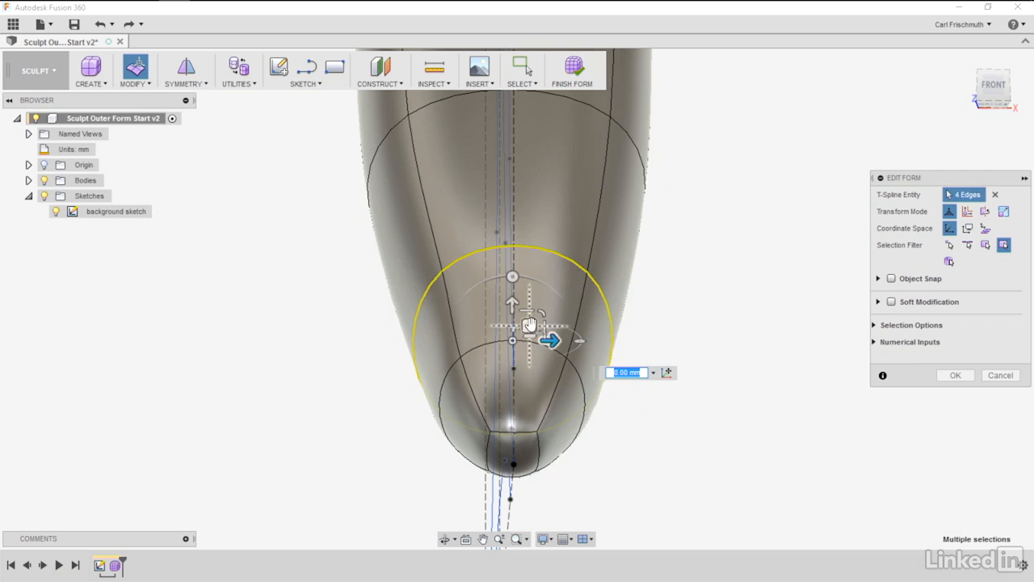
left_click_drag(549, 340, 537, 326)
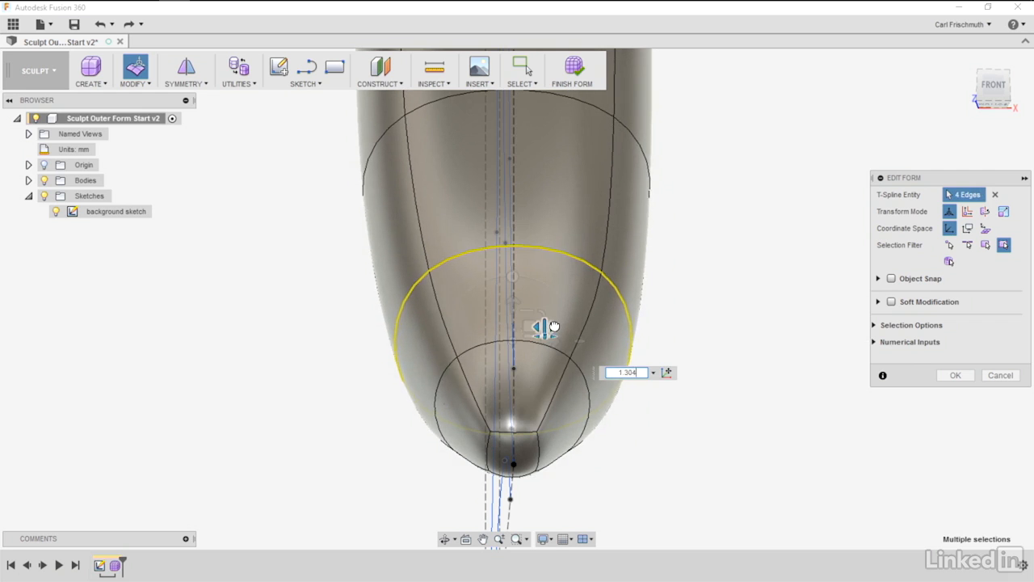